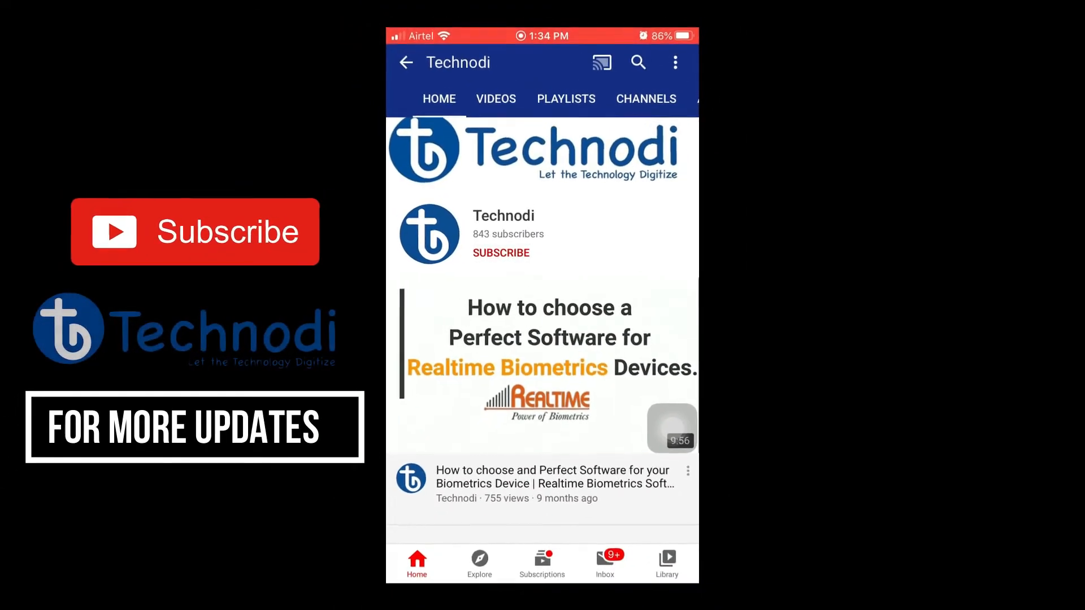
Subscribe to the Technodi YouTube channel and open its All/Personalised/None notification options.
click(500, 253)
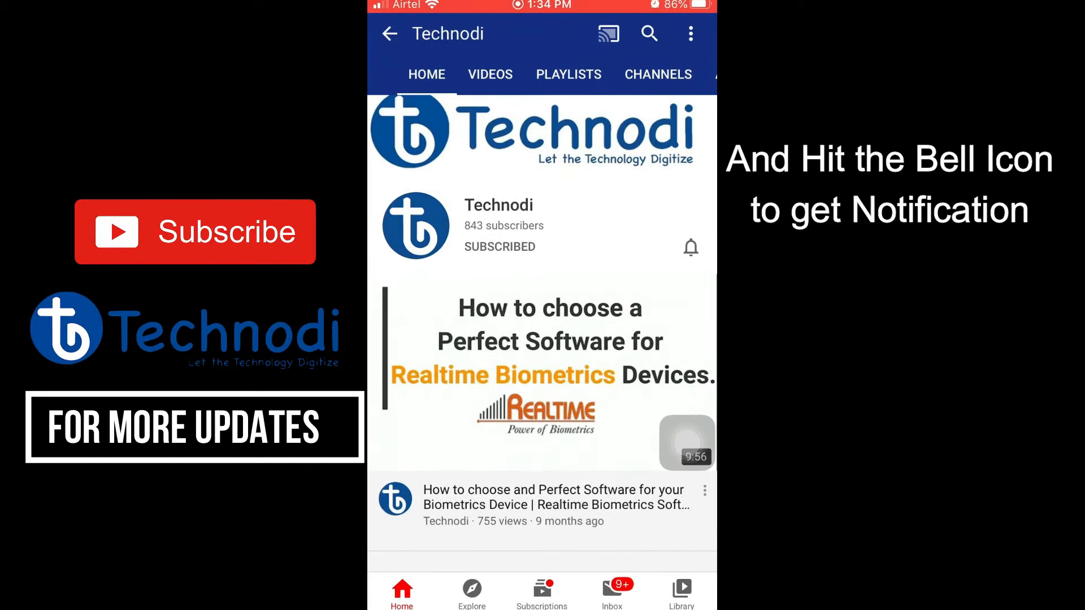
click(690, 247)
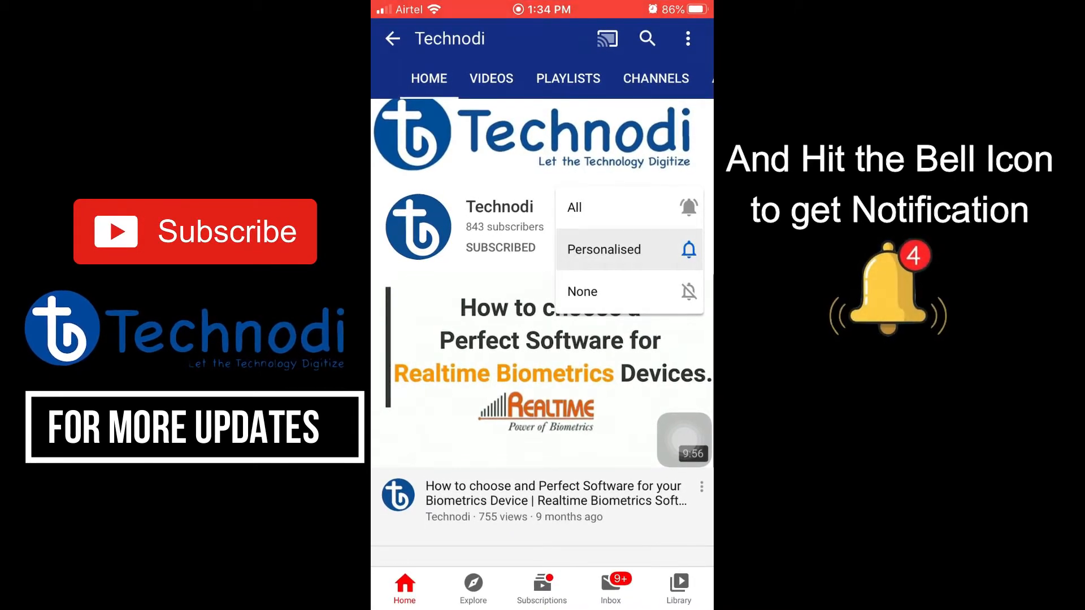
click(573, 207)
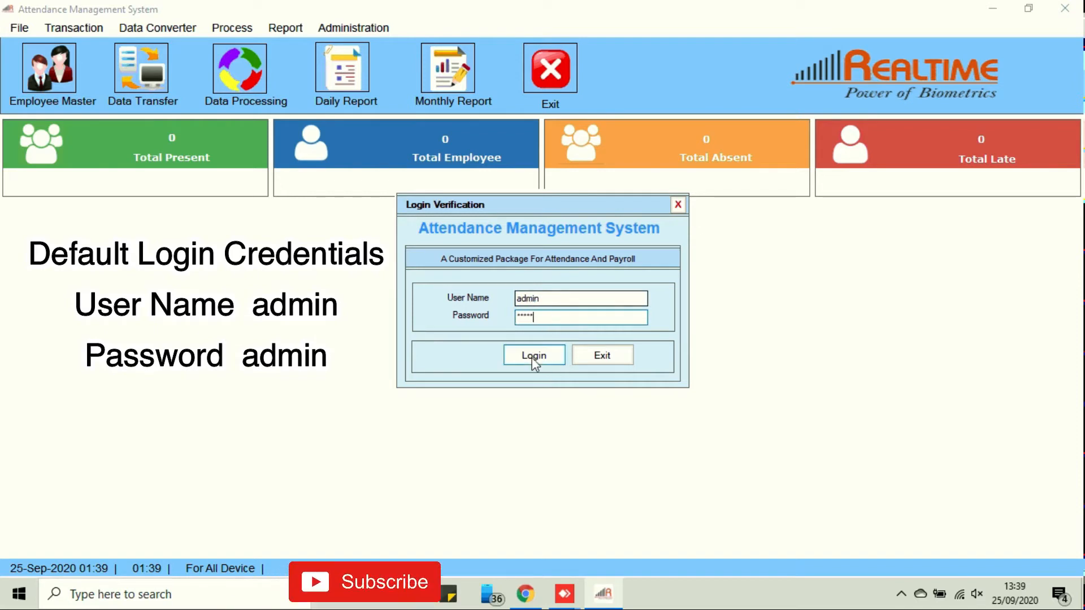
click(533, 355)
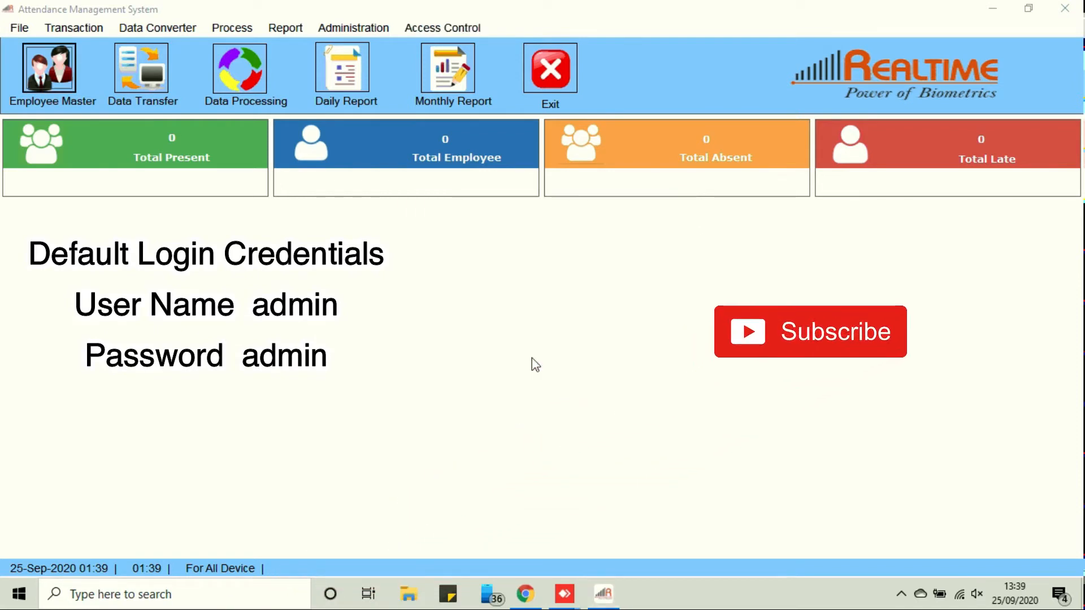
click(19, 28)
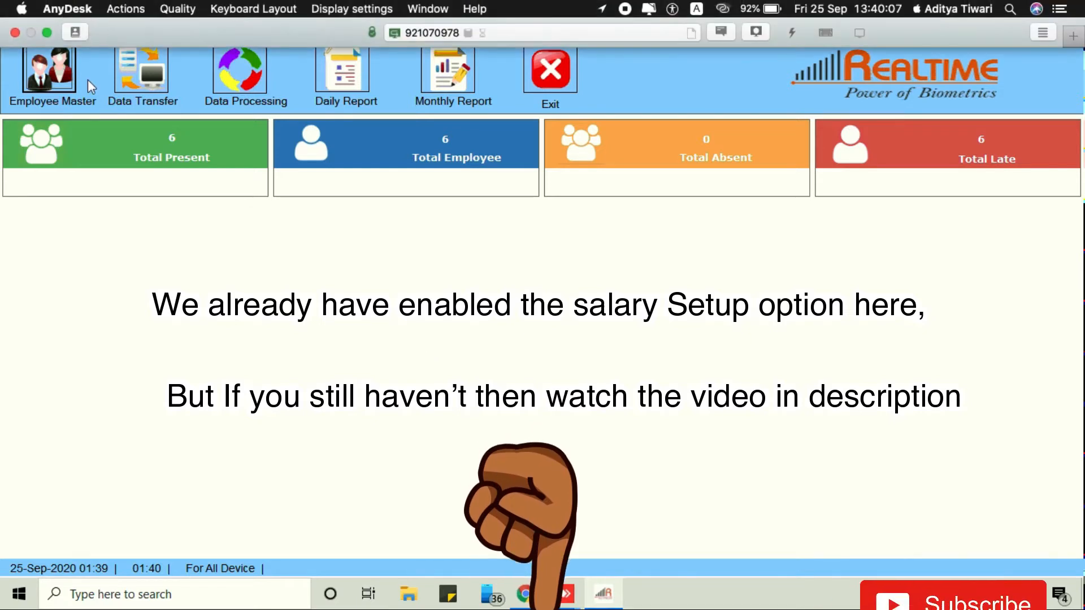
click(74, 27)
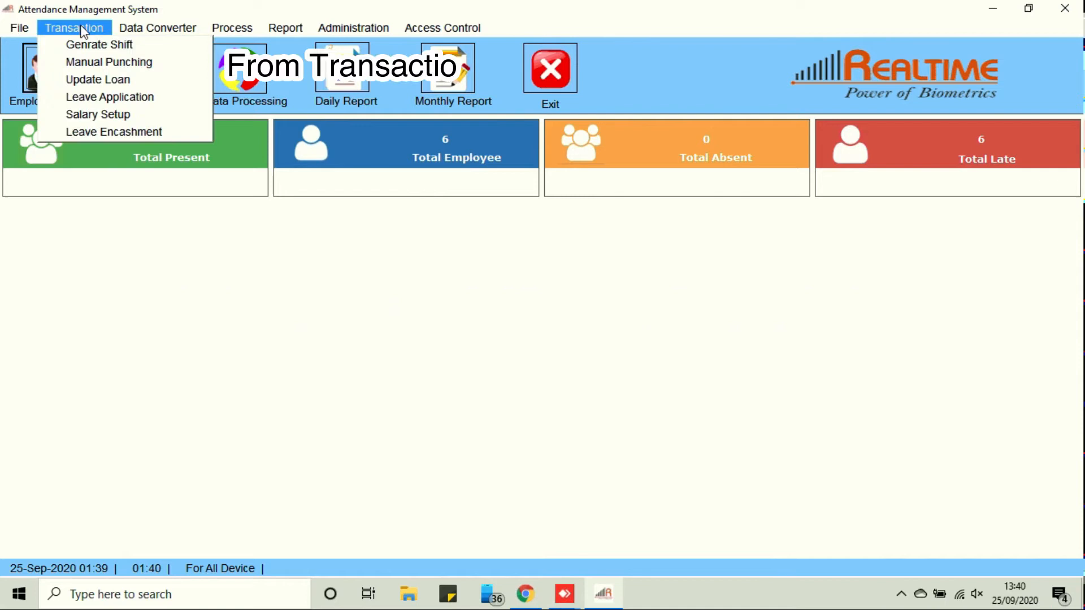
mouse_move(97, 114)
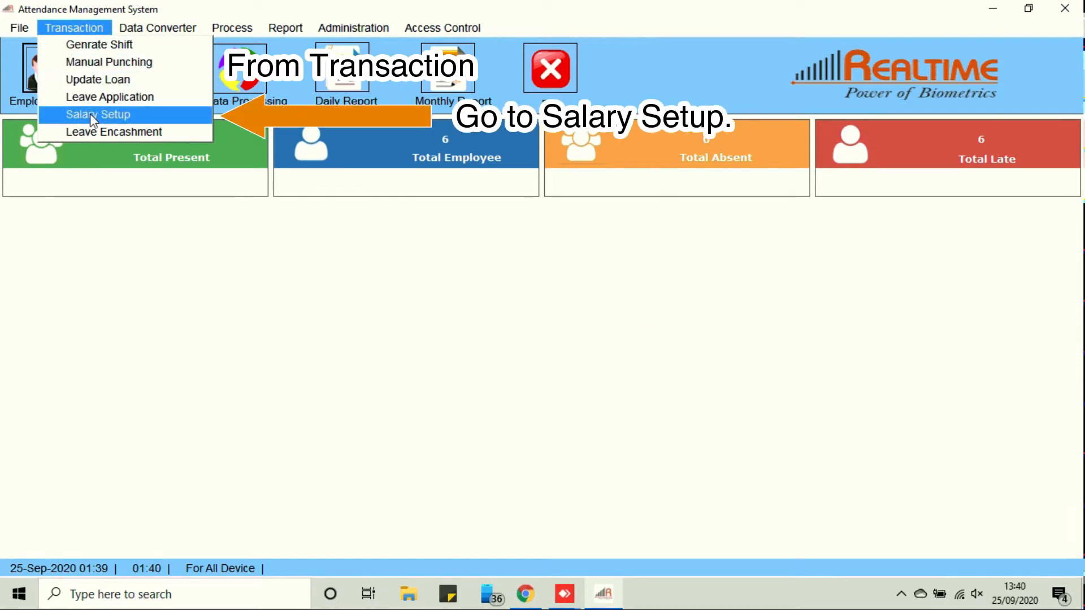
click(97, 114)
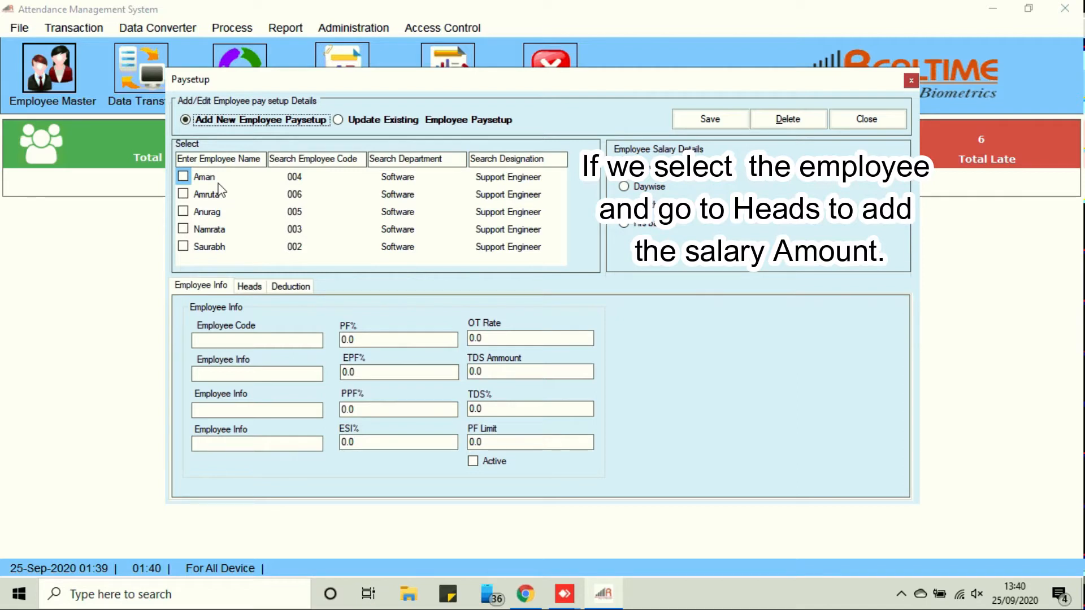
click(204, 176)
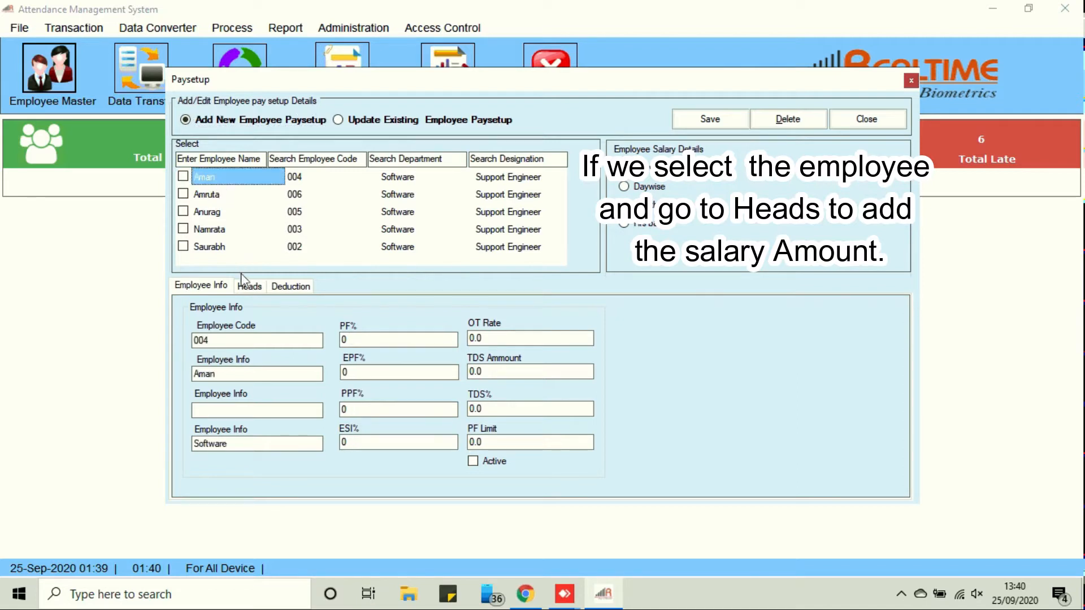
click(248, 286)
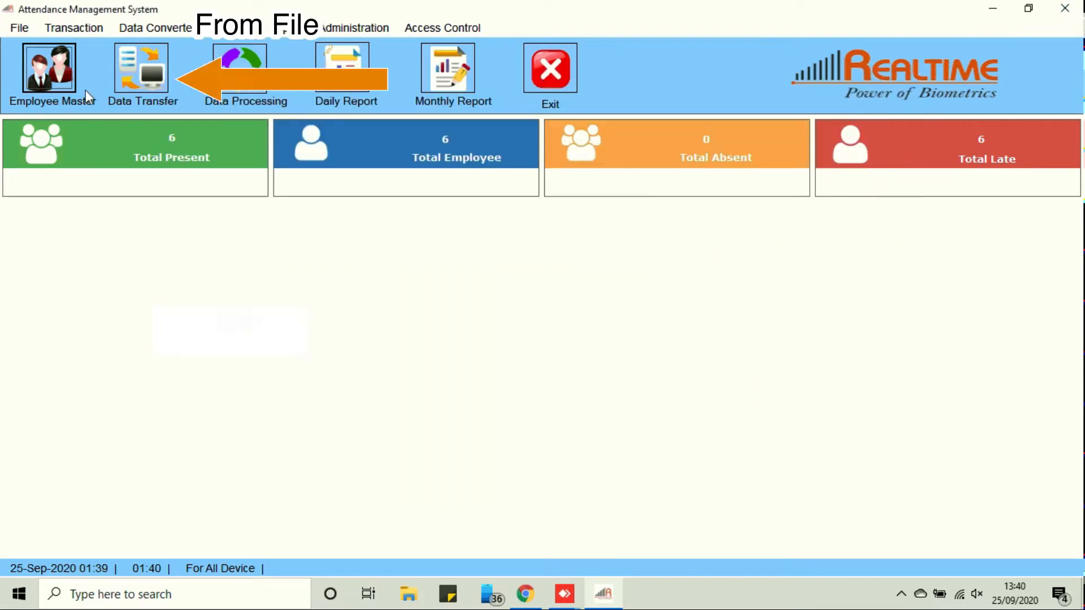
In Company Master, load Technodi and enter HRA, DA and Conv. as addition heads.
click(20, 27)
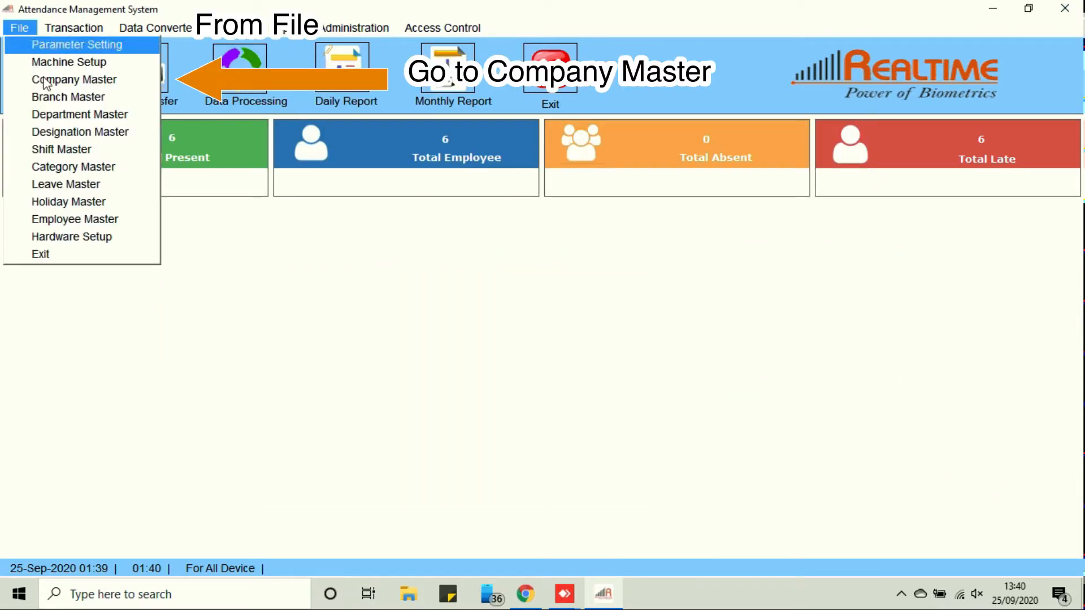
click(74, 79)
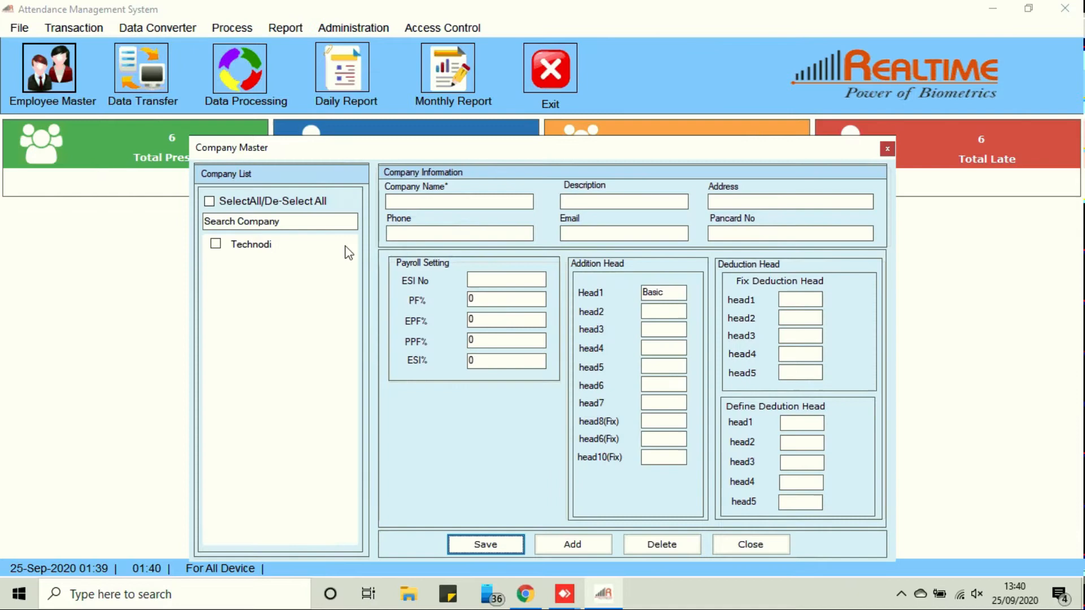
click(251, 244)
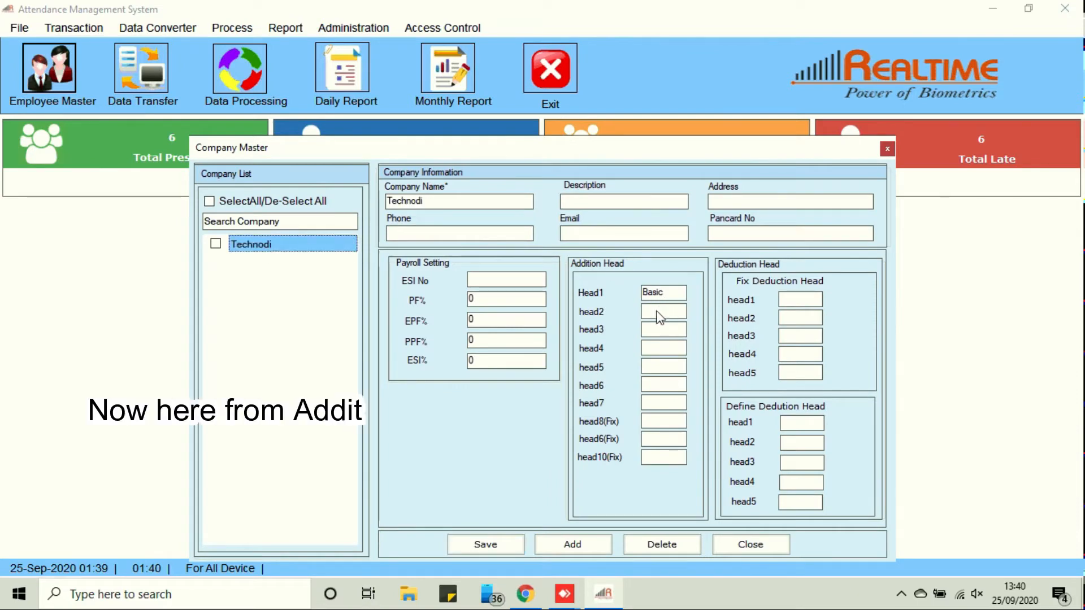
text(HRA)
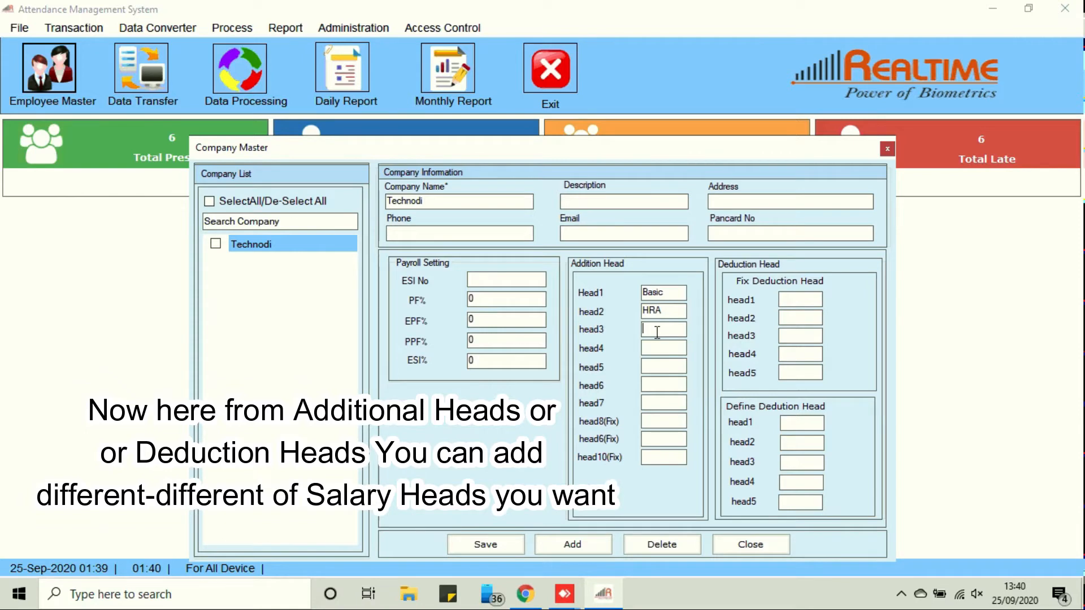
text(DA)
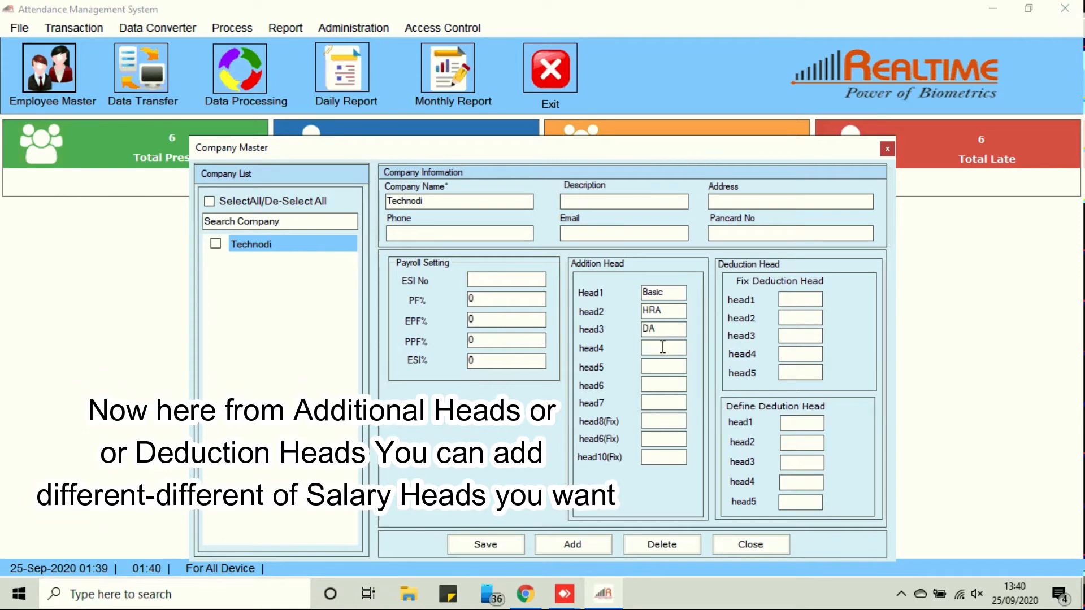
text(Conv.)
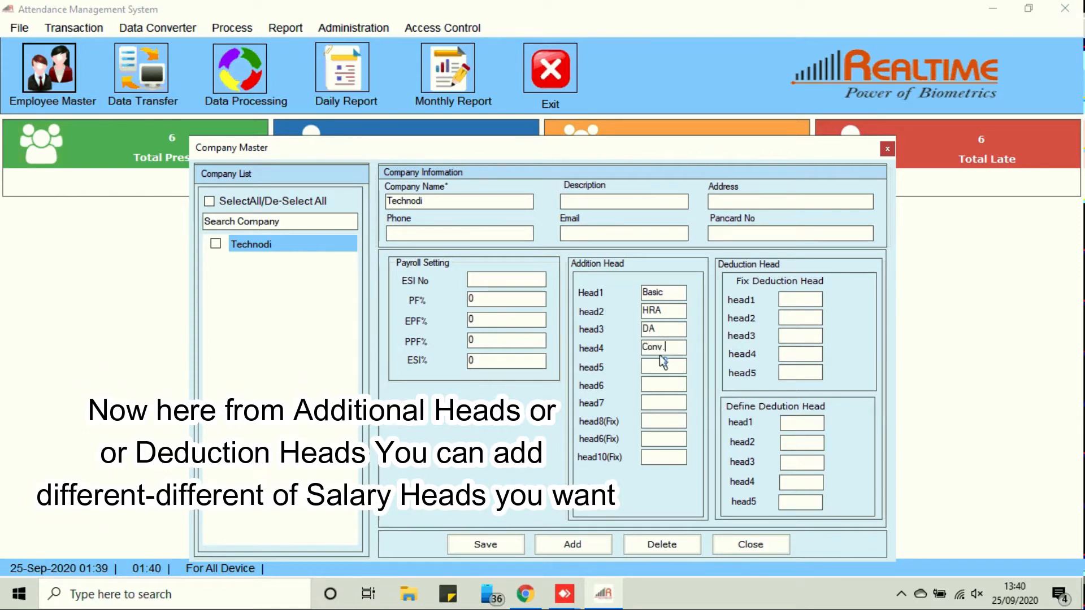
click(663, 366)
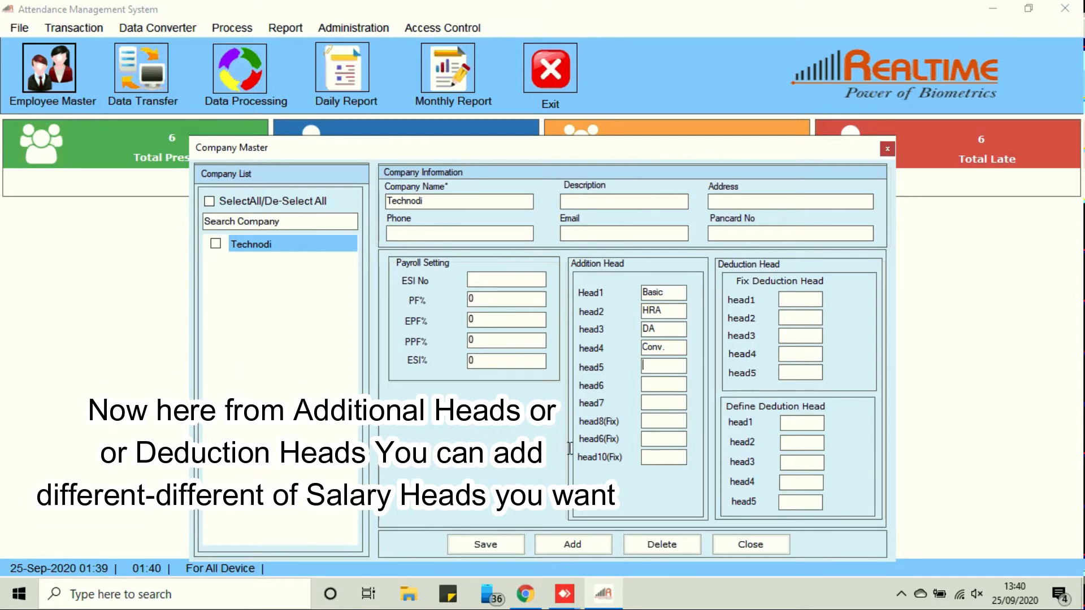
Save Technodi's company record, acknowledge the message, and close Company Master.
click(485, 545)
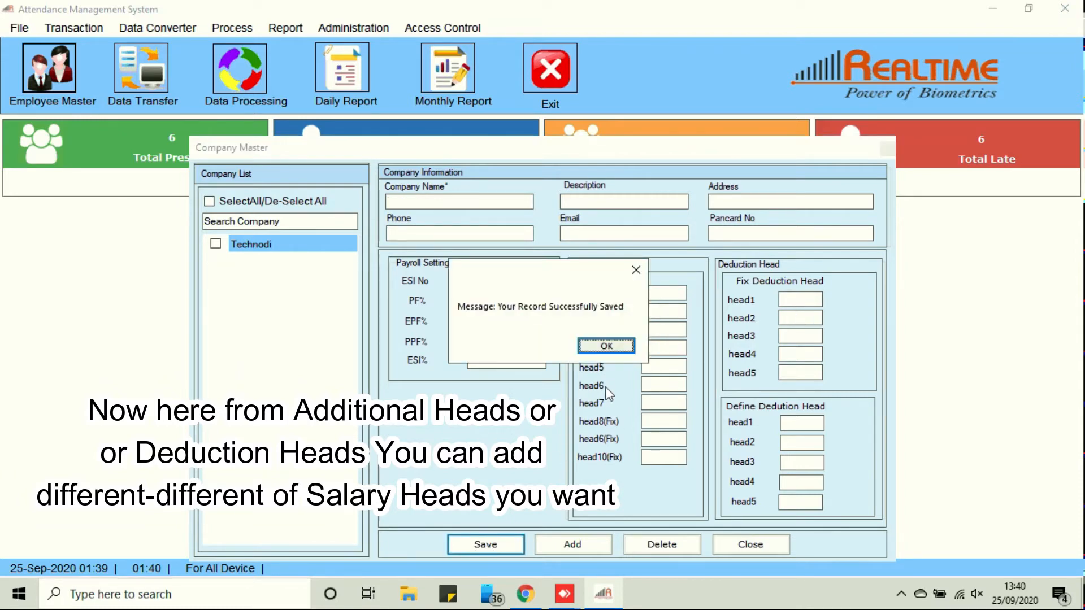
click(605, 345)
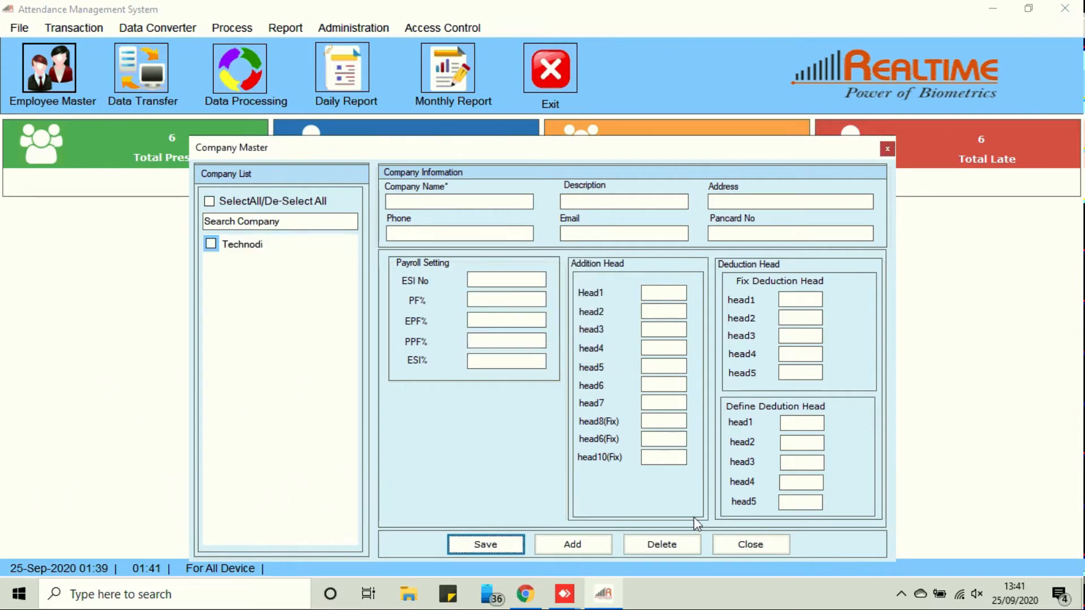
mouse_move(750, 545)
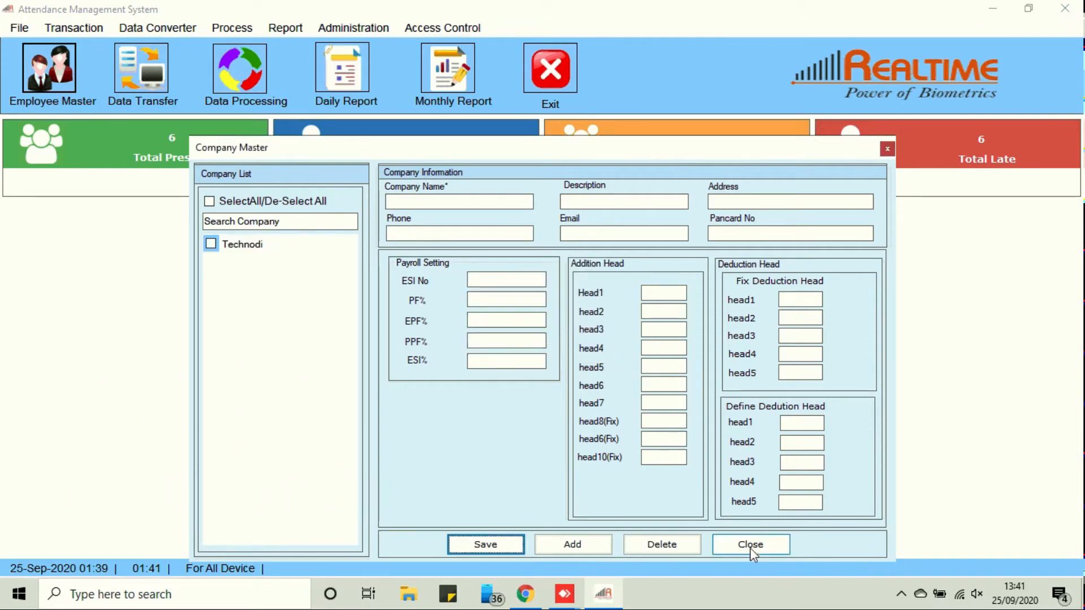
click(750, 544)
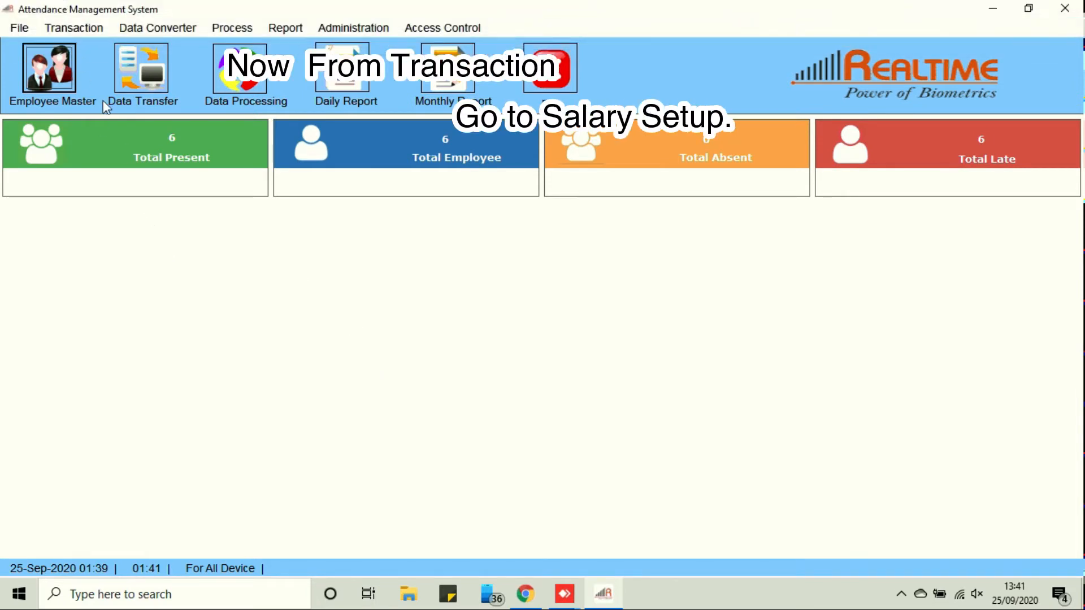
Load Aman (employee 004) in Paysetup and enter PF% 12 and ESI% 1.75.
click(73, 27)
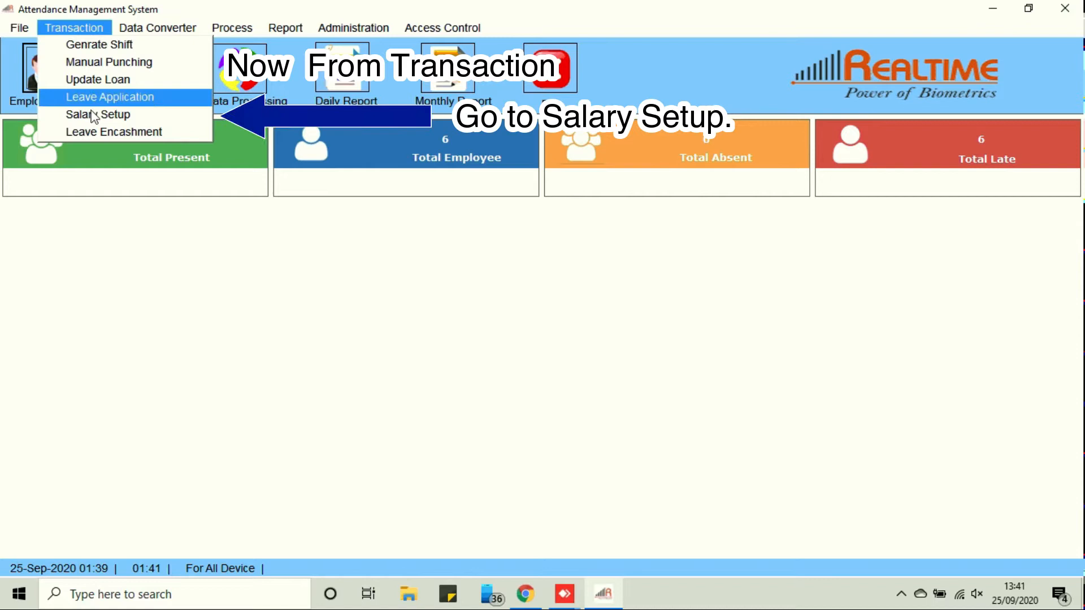
click(98, 115)
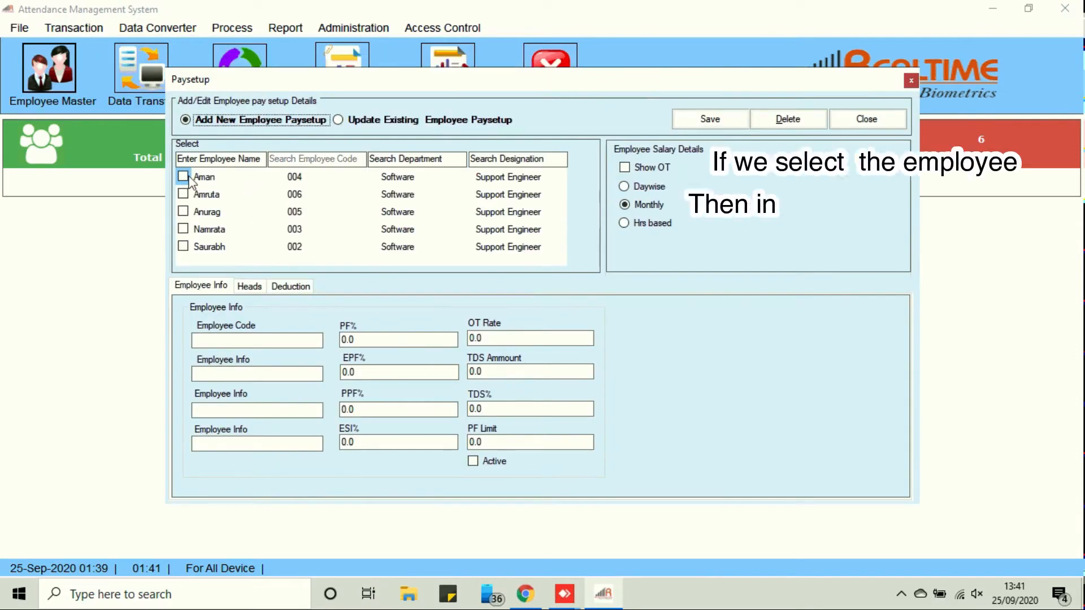
click(183, 176)
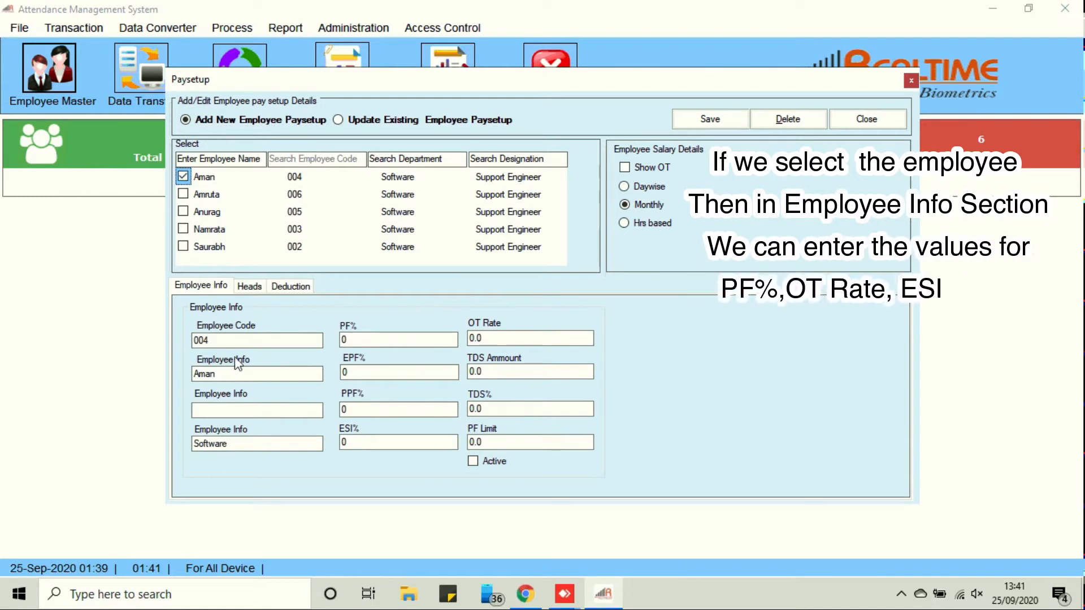
click(398, 339)
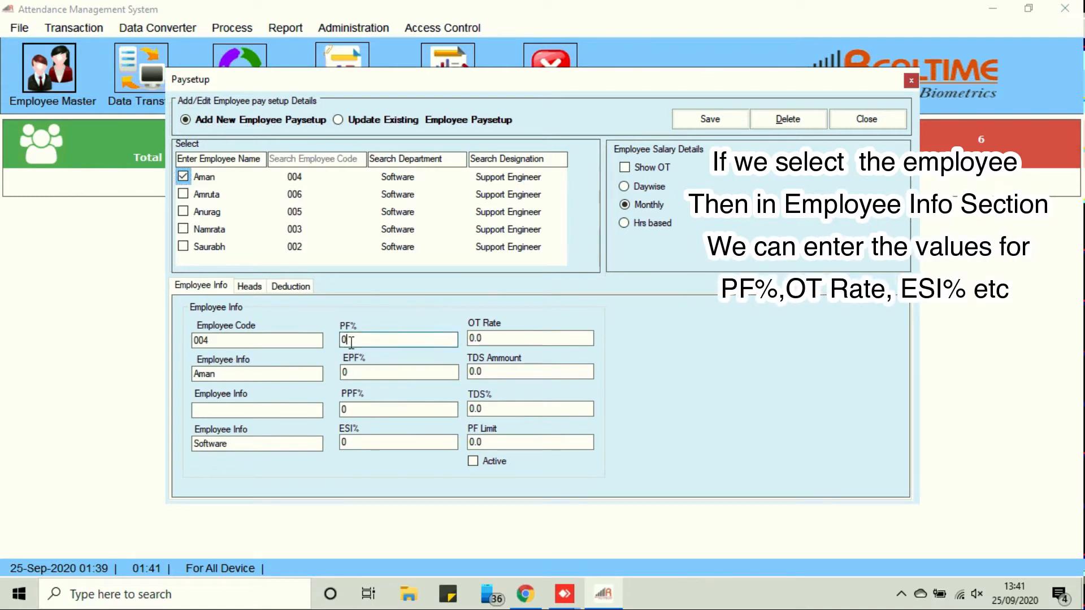
text(12)
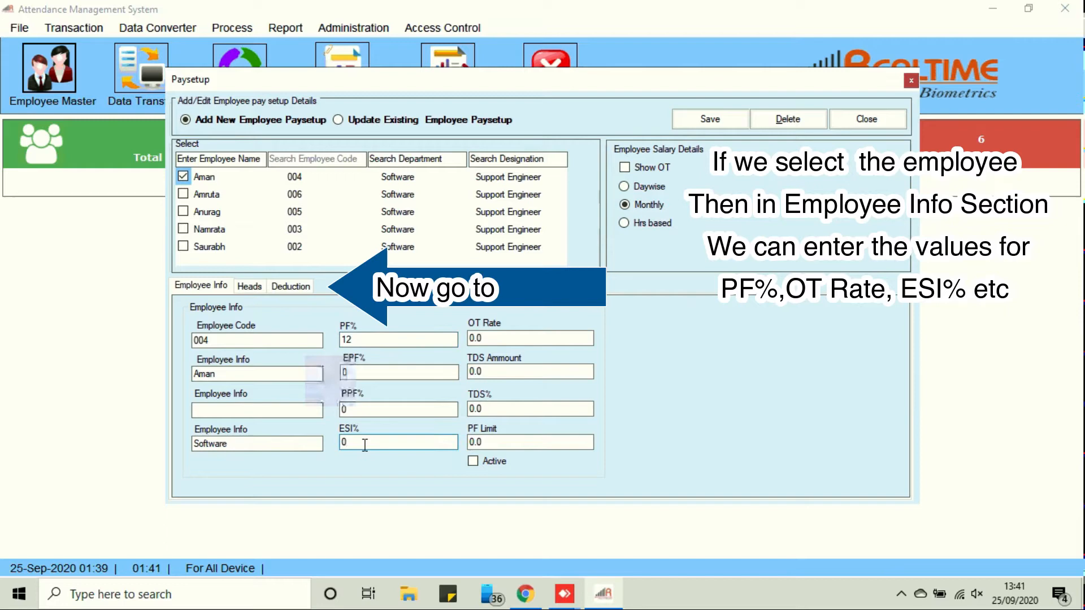
text(1.75)
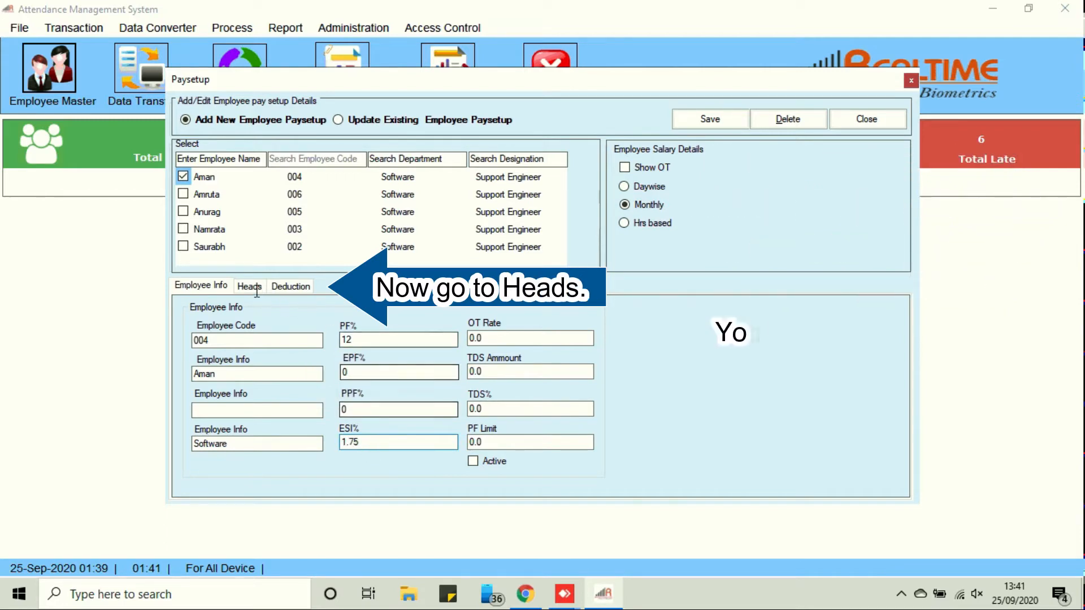
Save Aman's heads: Basic 20000, HRA 10000, DA 5000, Conv. 1000, with Show OT on.
click(249, 286)
text(2)
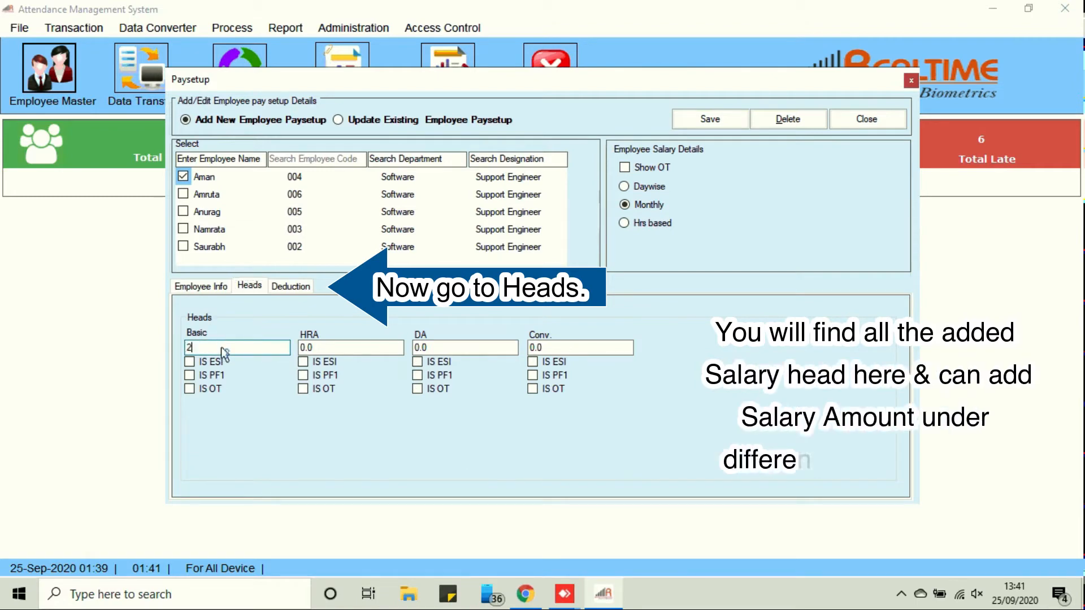
click(351, 348)
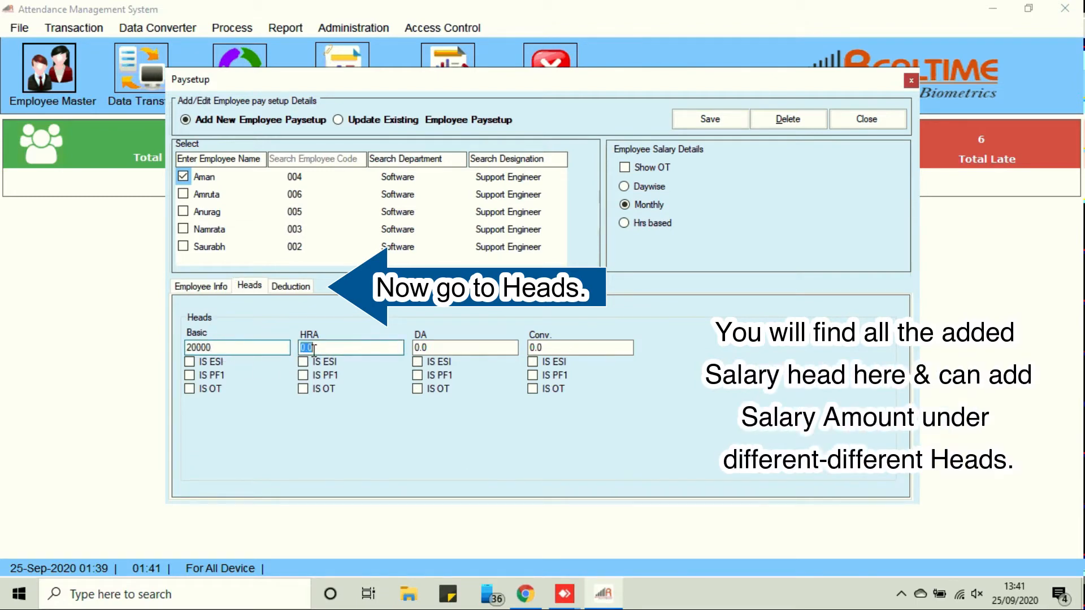
text(10000)
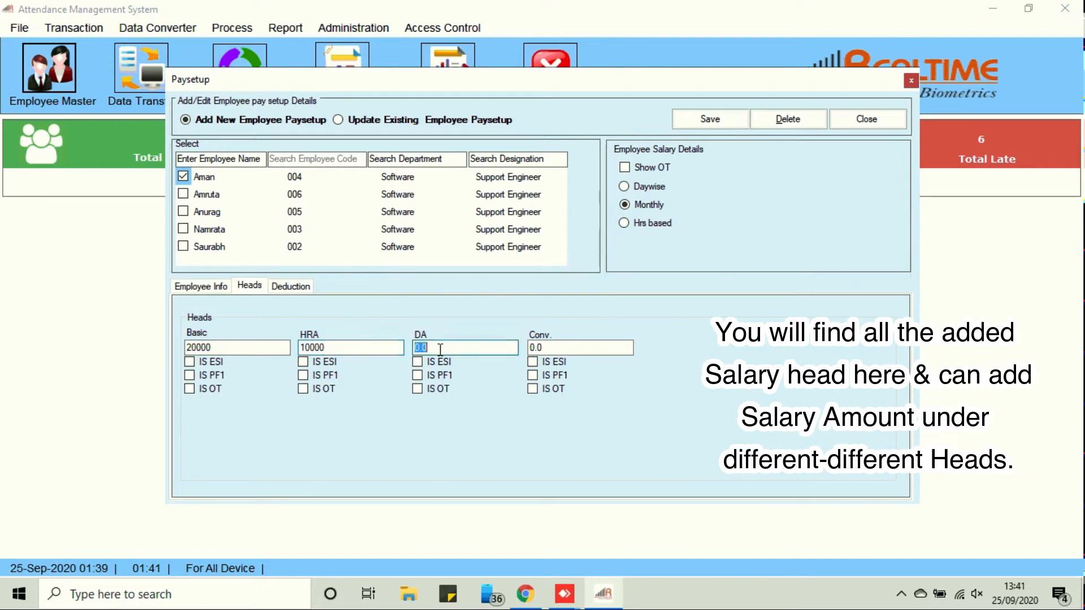
text(5000)
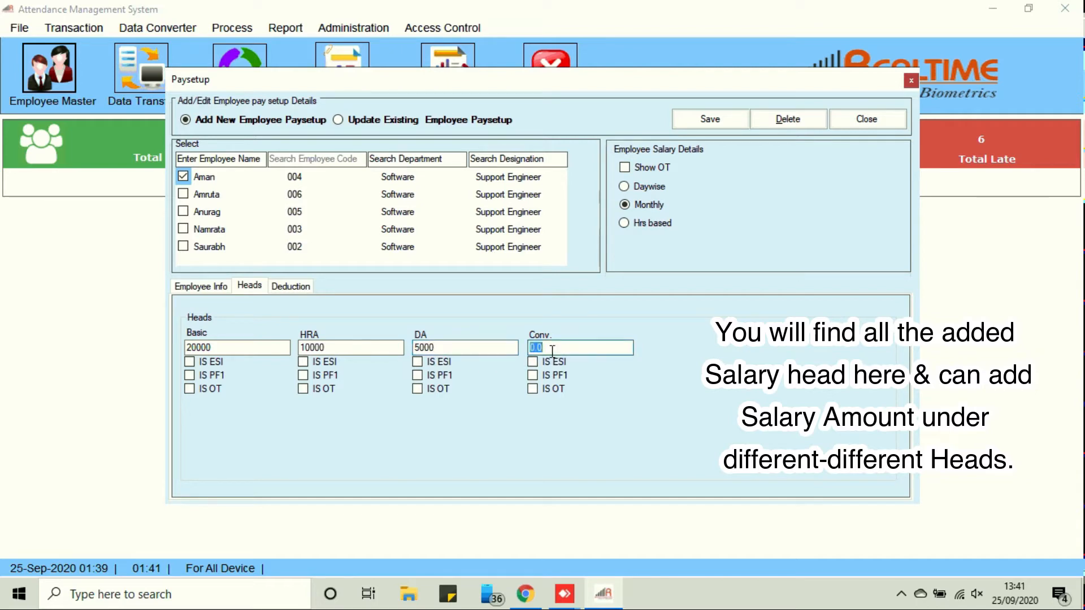
text(1000)
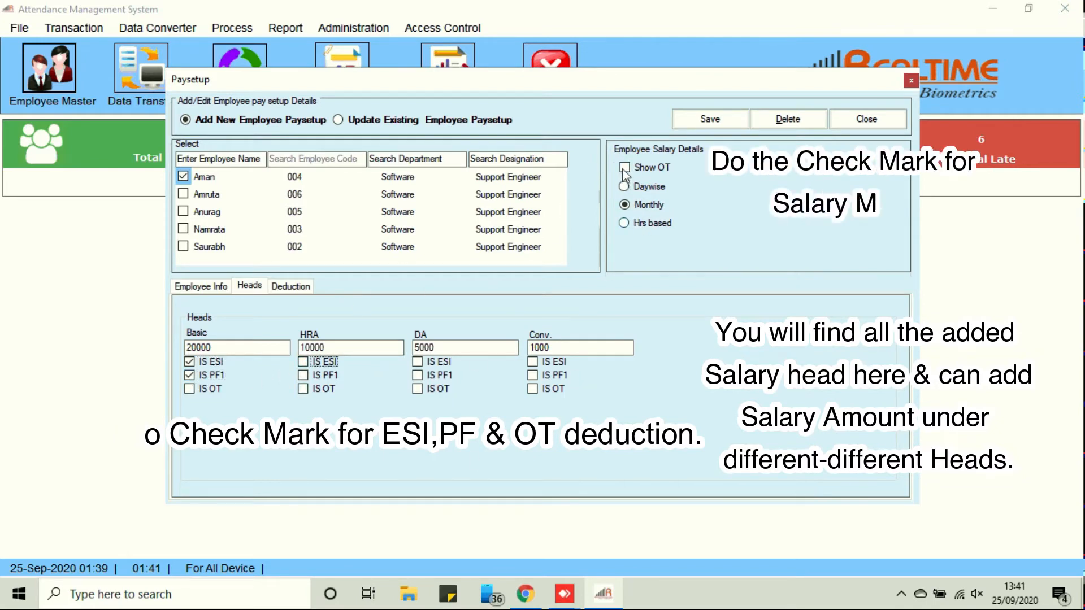
click(623, 167)
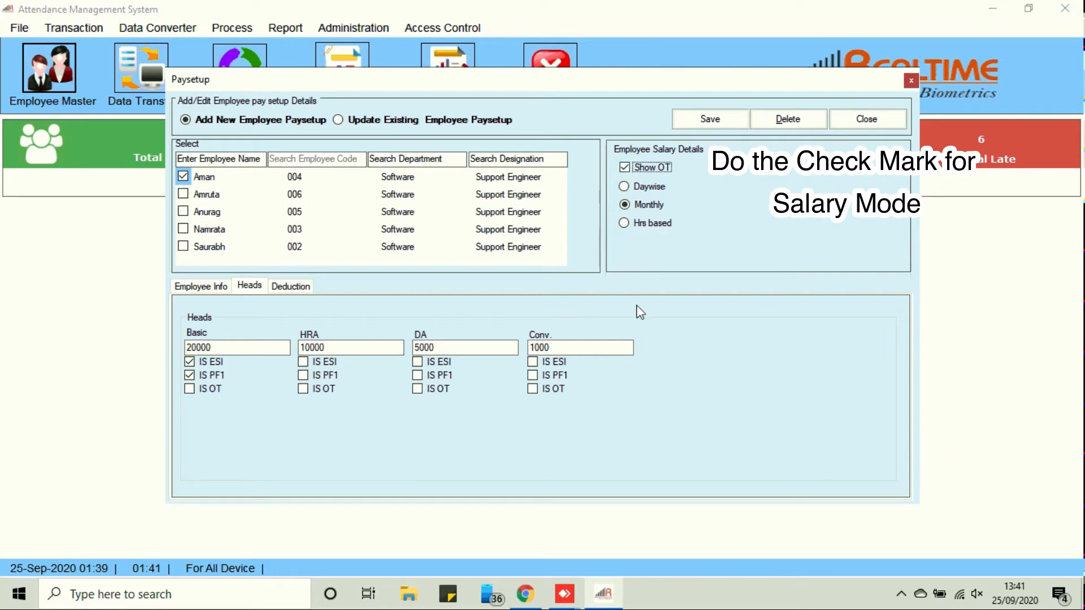
mouse_move(577, 301)
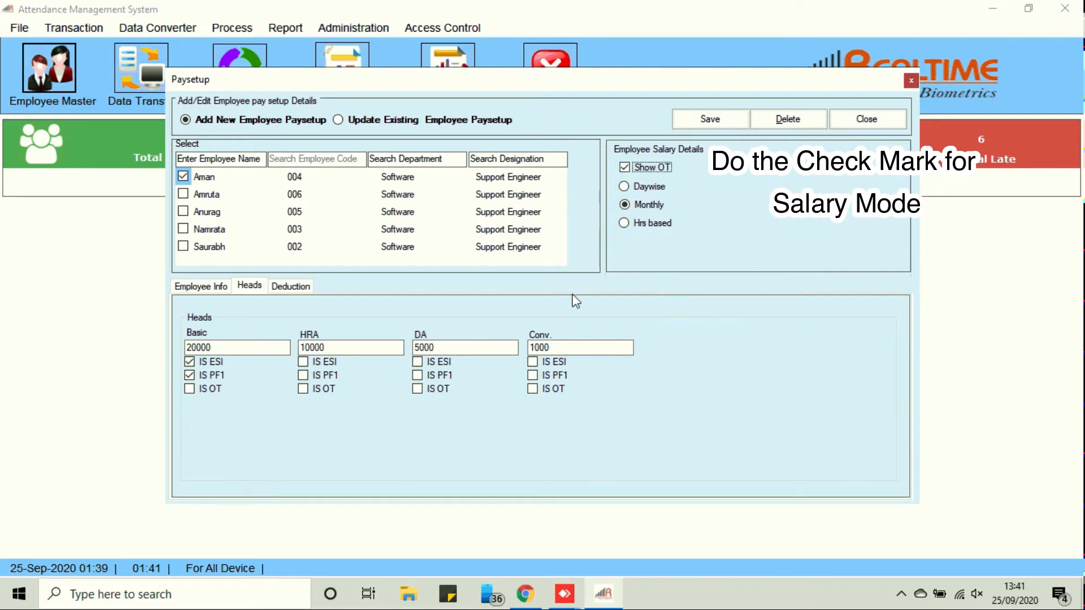
click(709, 119)
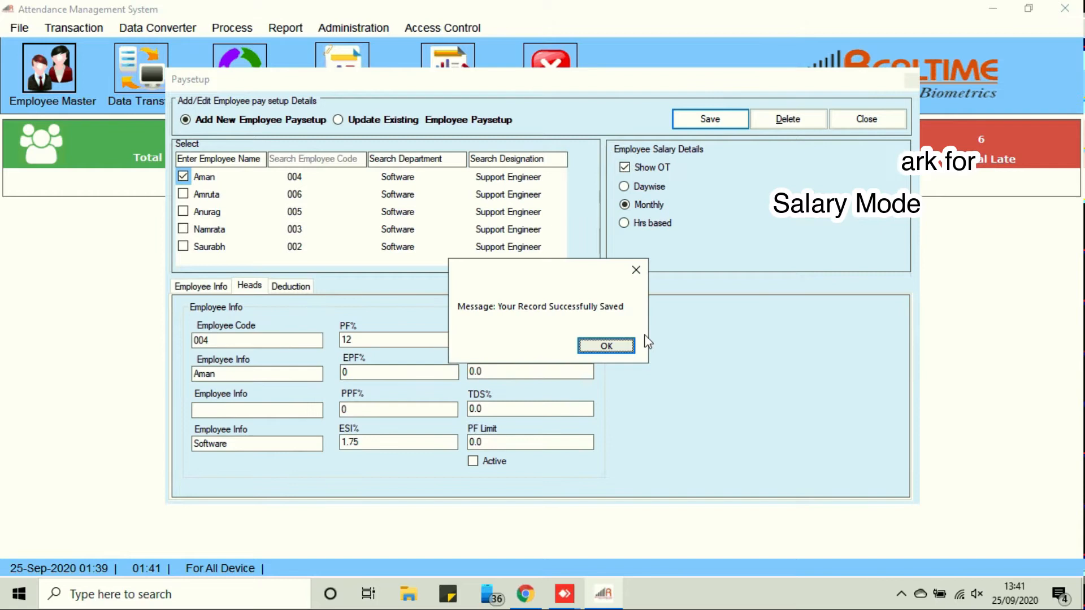
click(605, 345)
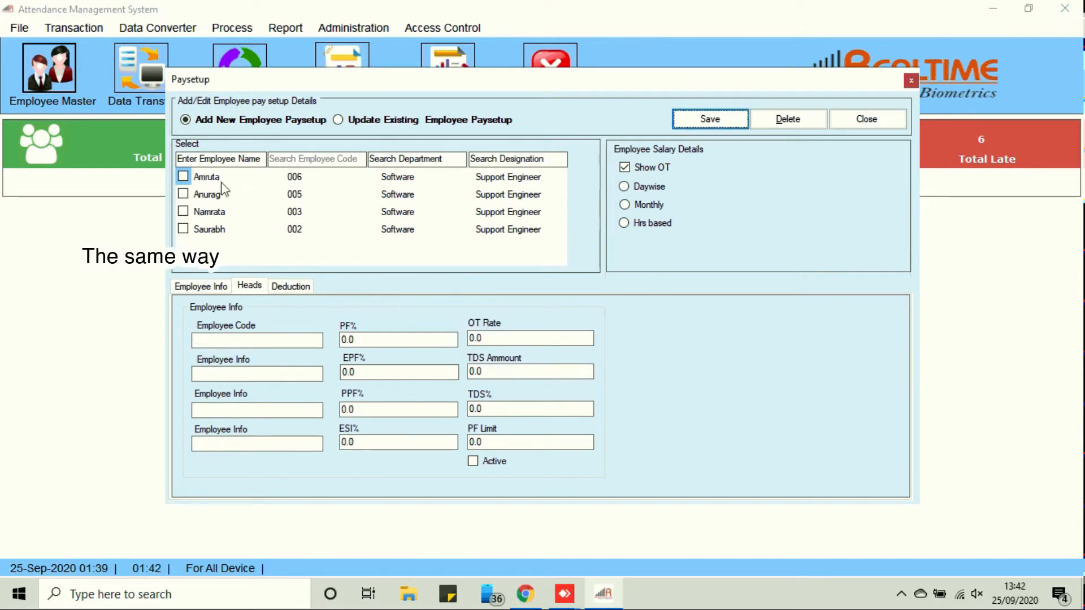
click(207, 177)
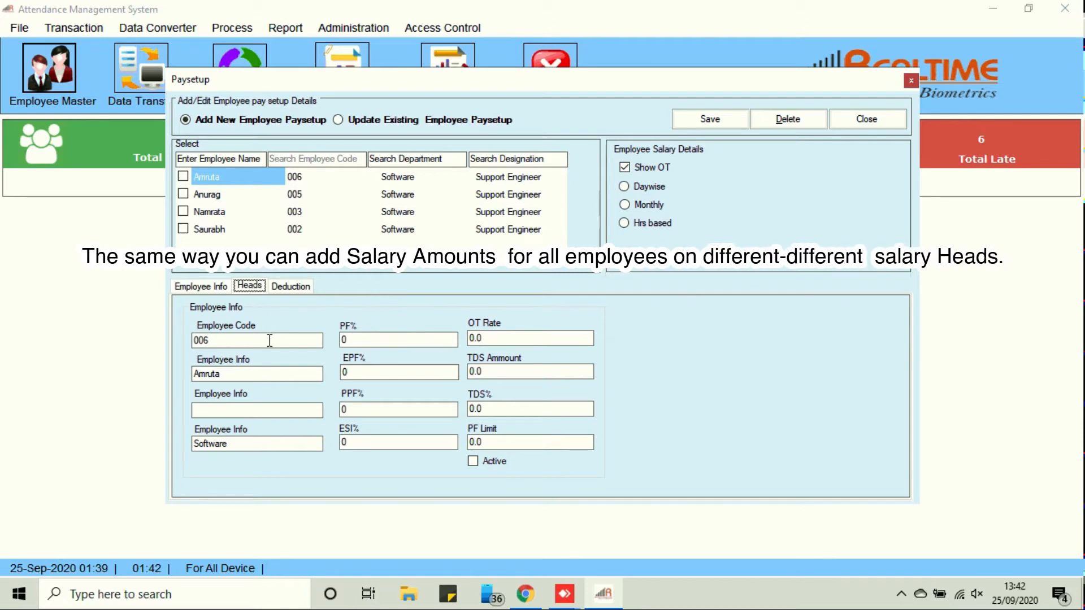
click(250, 286)
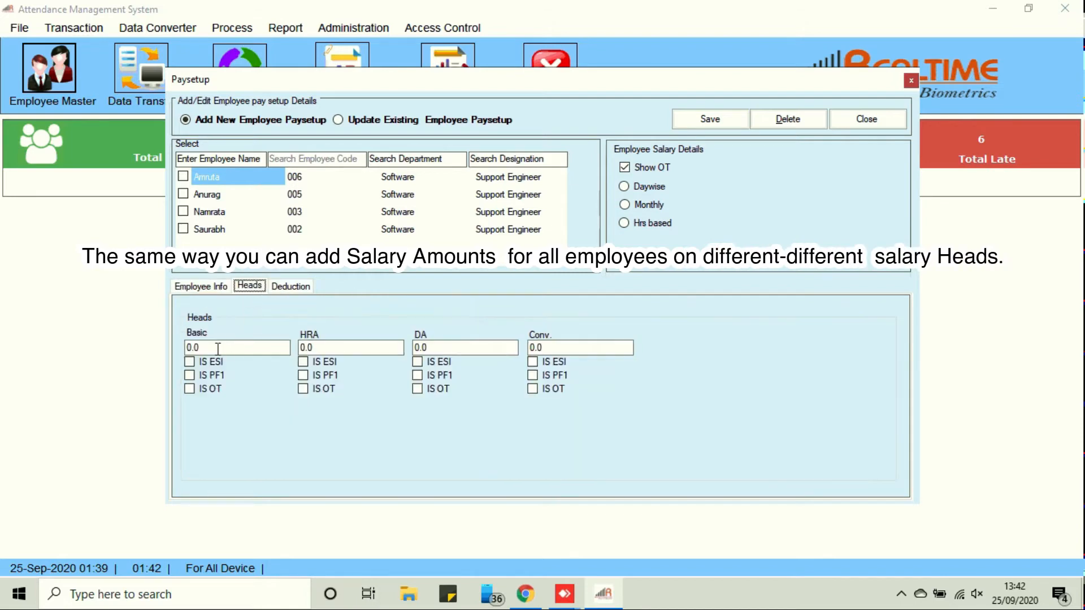
text(10000)
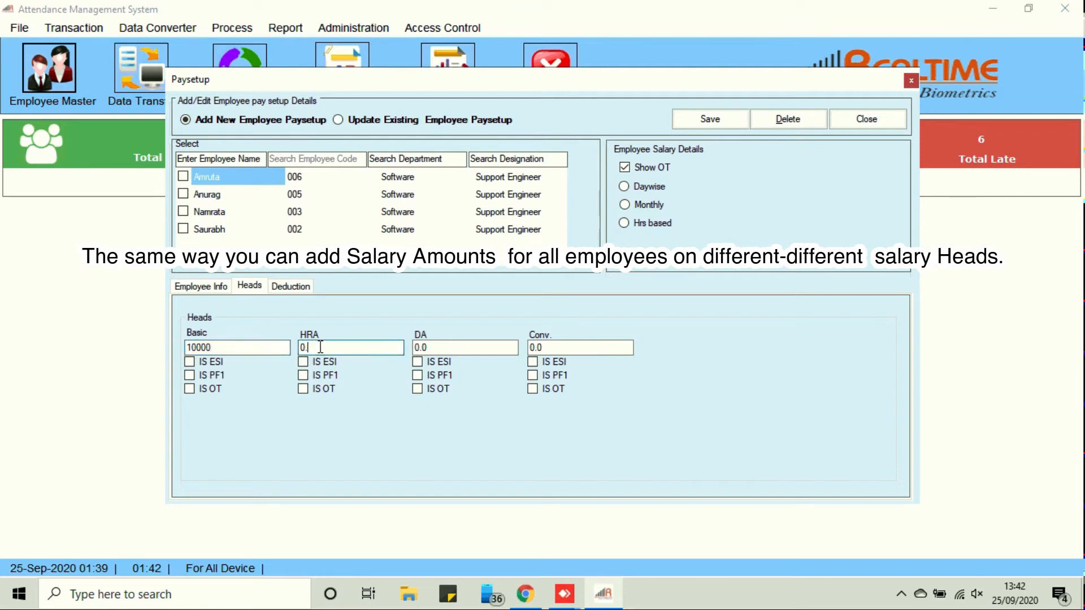
text(3000)
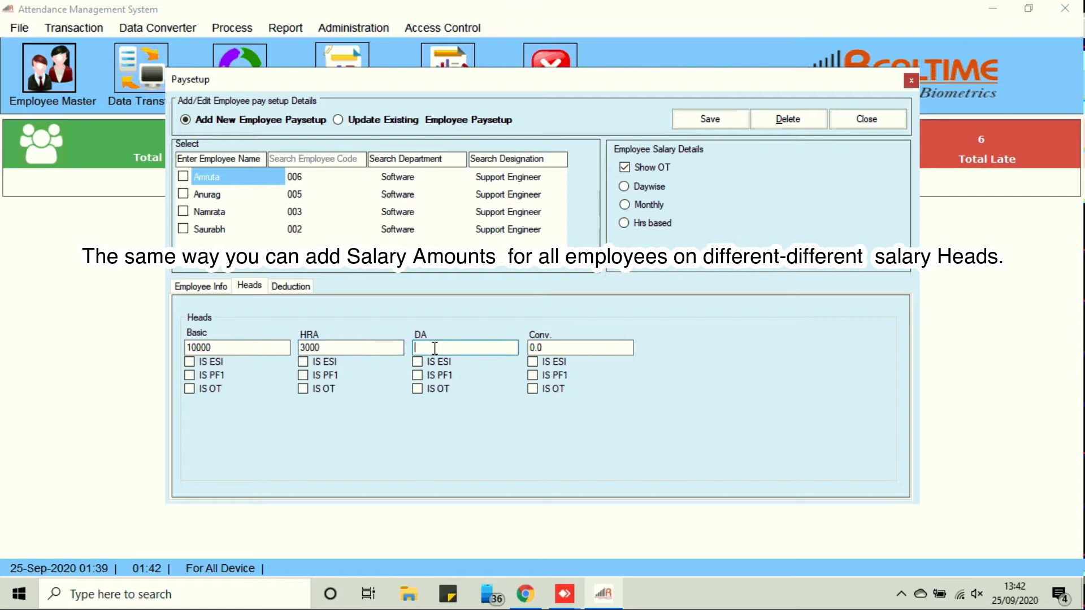
text(1000)
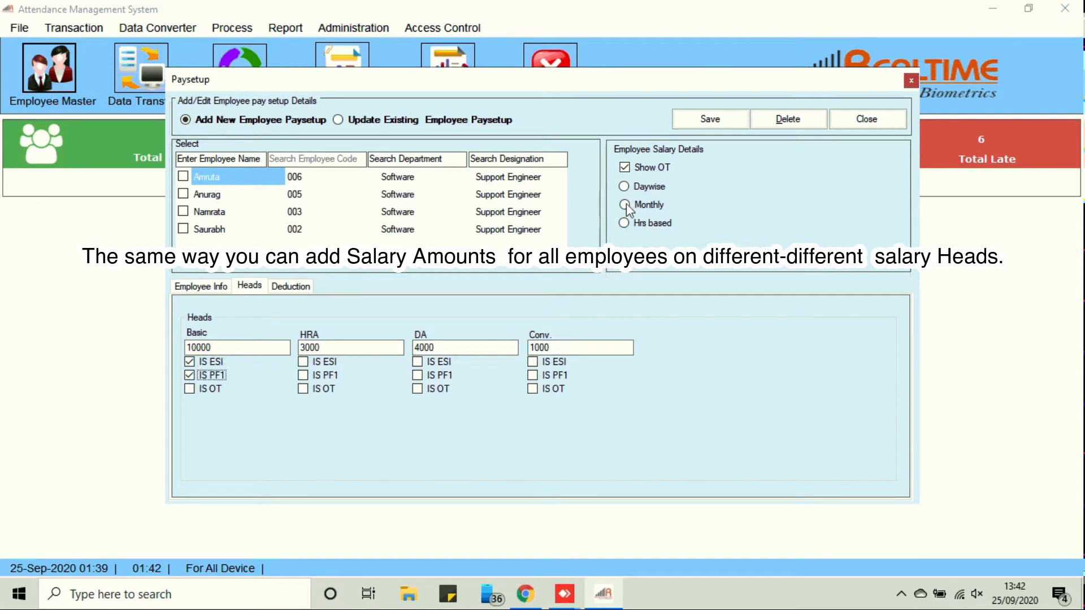
click(709, 120)
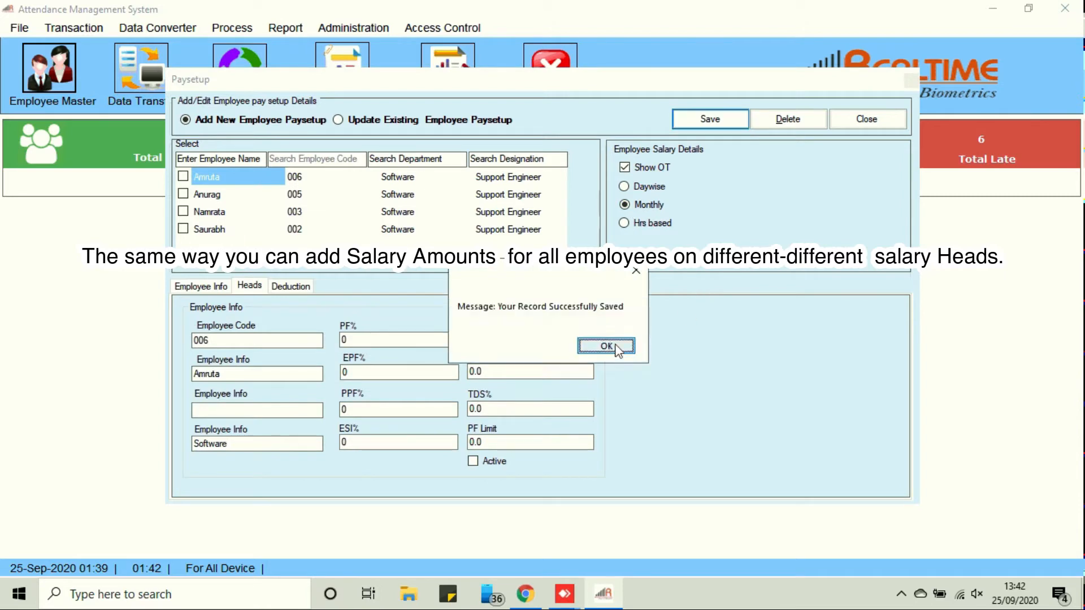
click(605, 345)
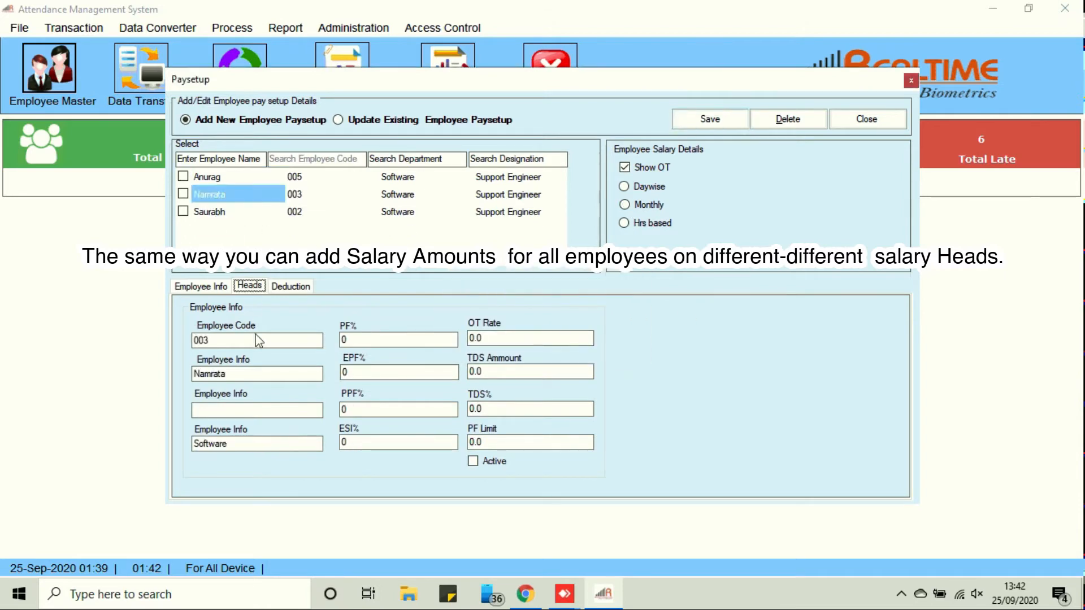
click(249, 286)
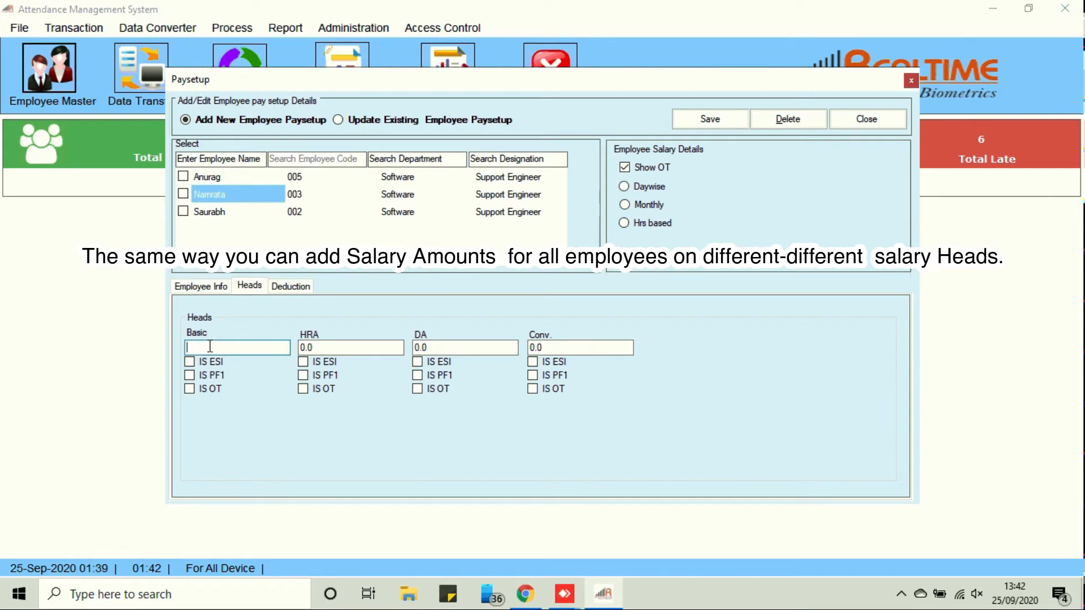
mouse_move(327, 355)
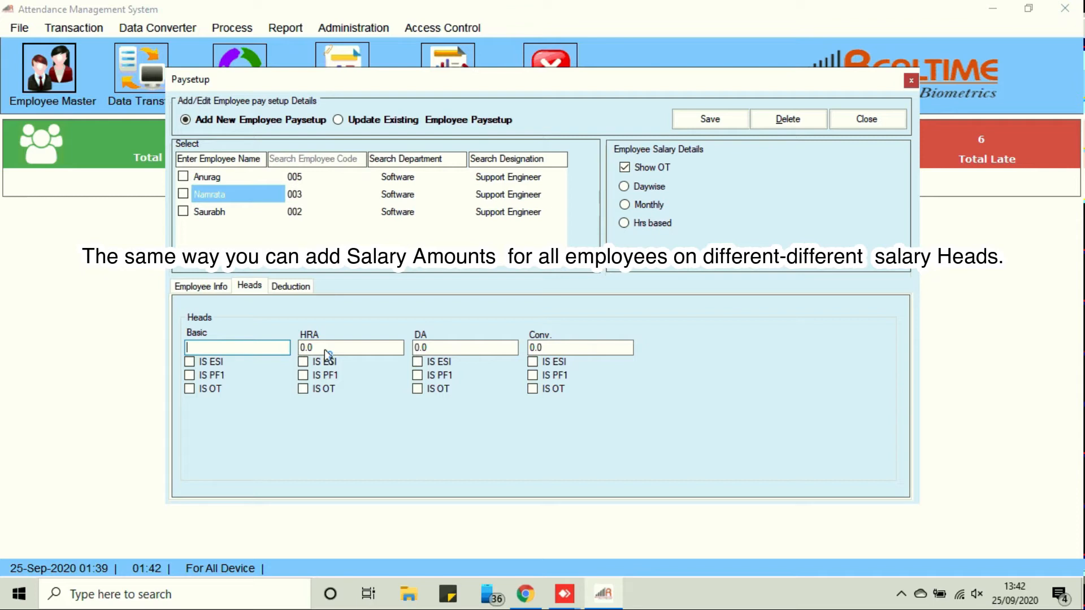
text(10000)
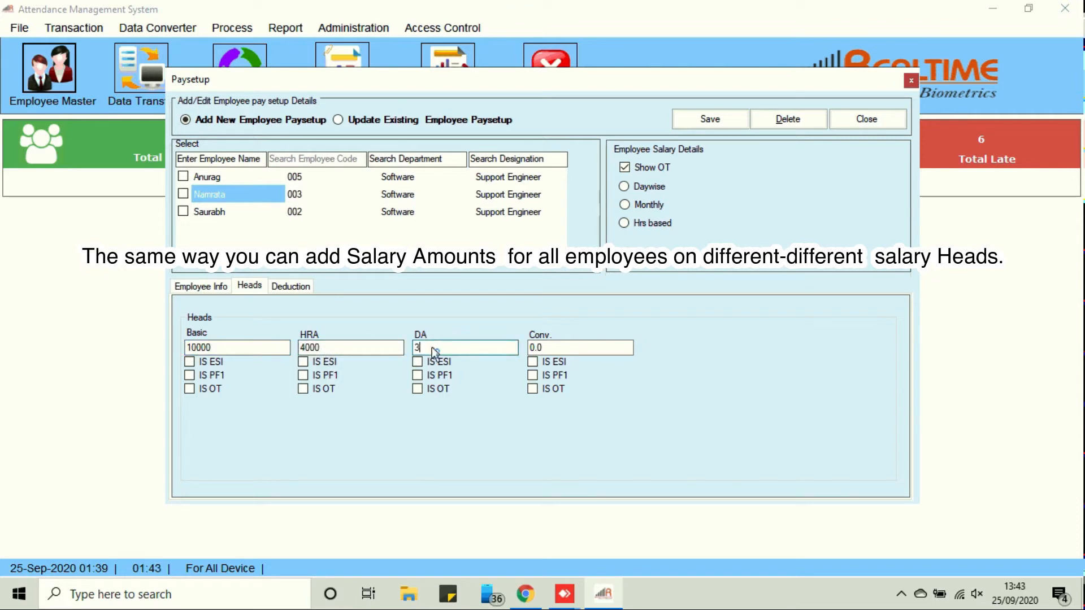
text(1000)
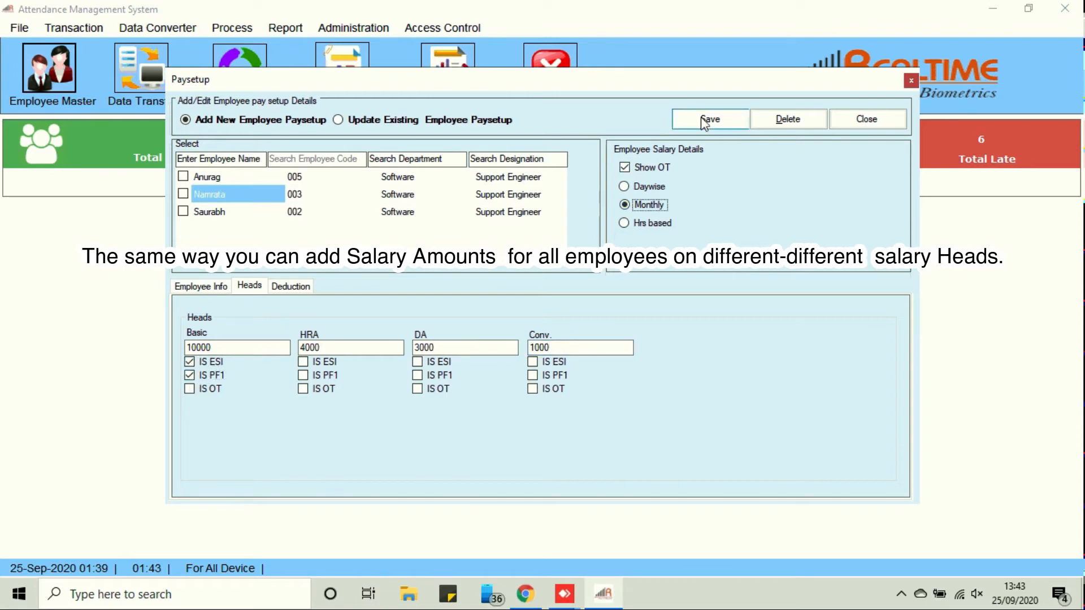
click(709, 118)
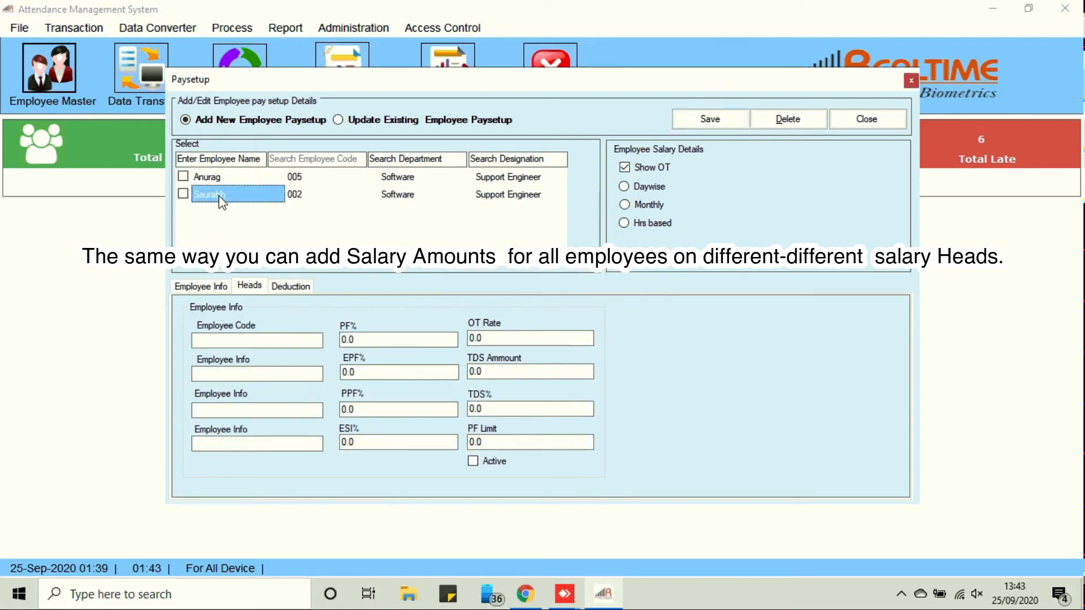
Save Saurabh's (002) pay heads: Basic 15000, HRA 3000, DA 2000, Conv. 1000.
click(249, 286)
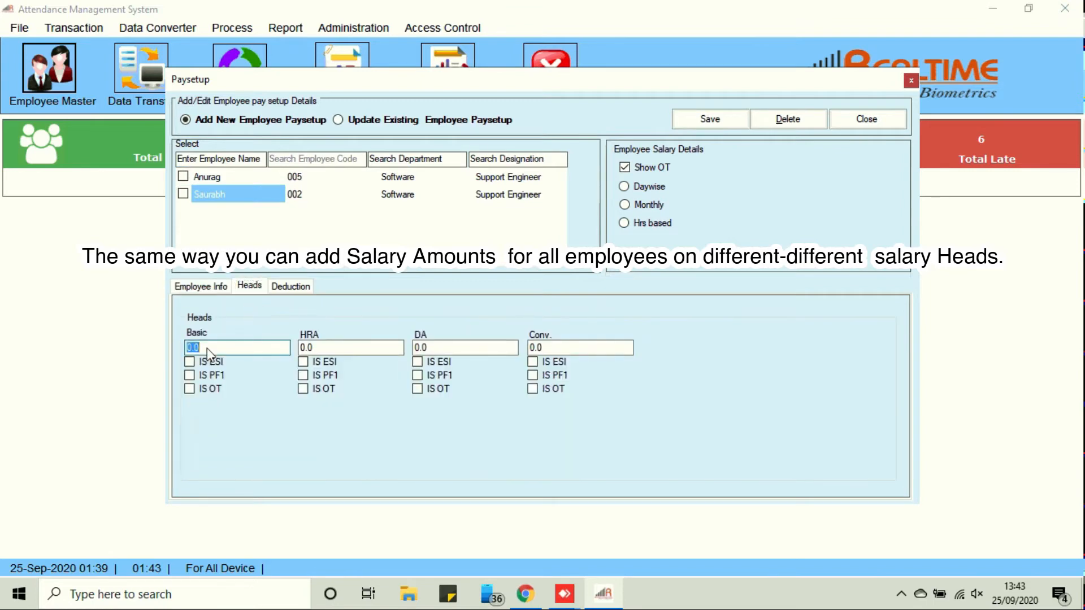
text(15000)
click(580, 348)
text(1000)
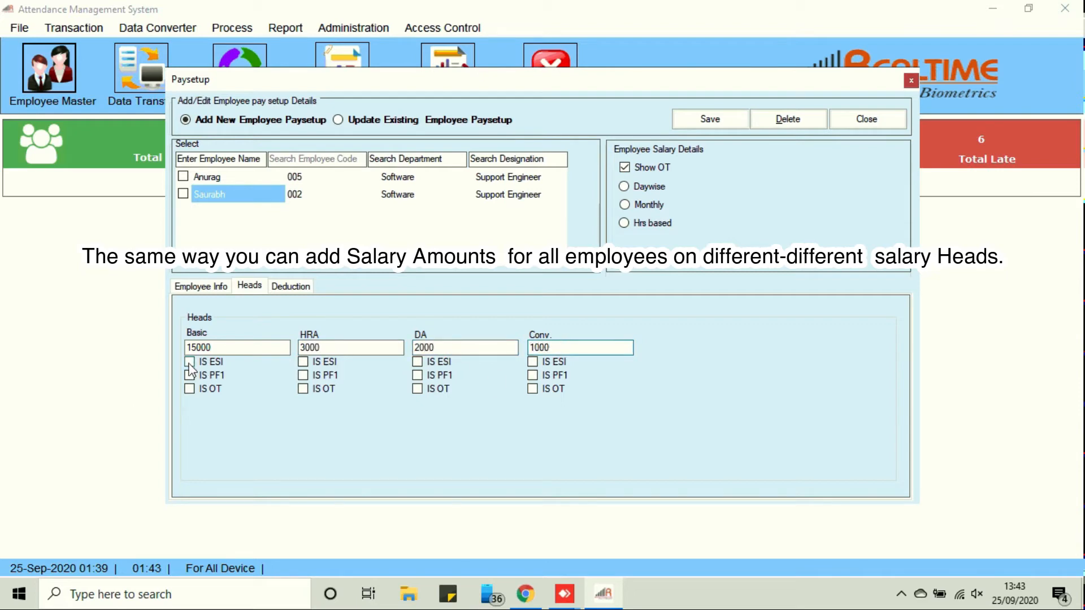
click(709, 119)
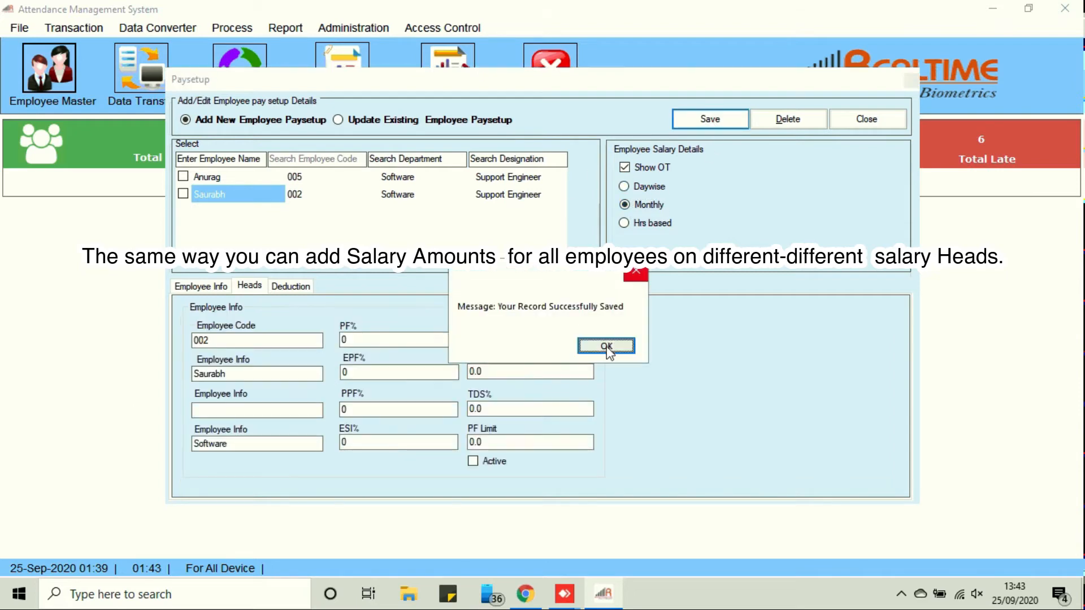
click(605, 346)
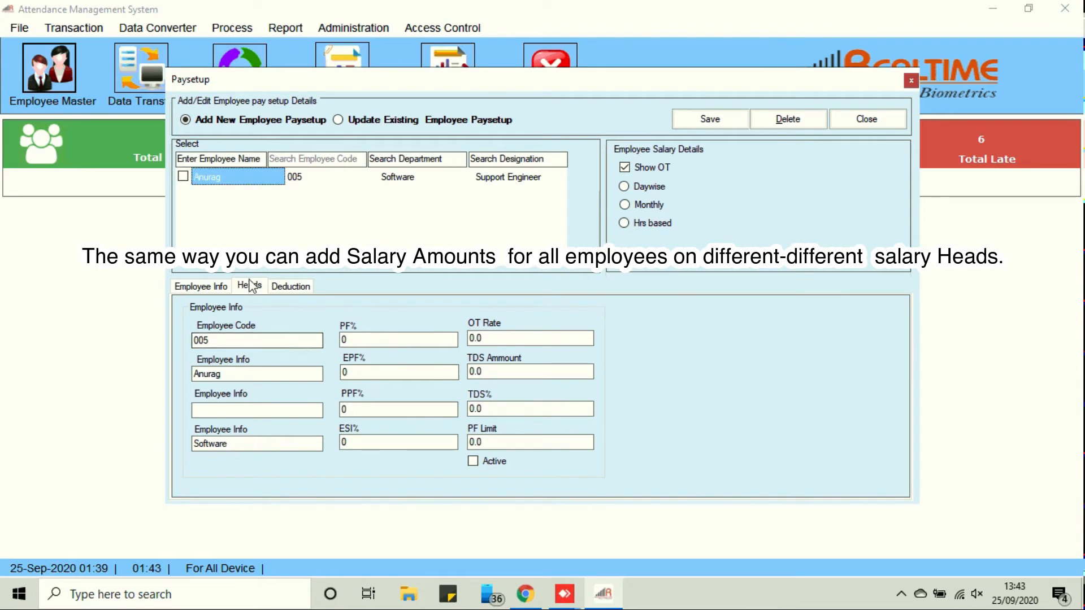
Save Anurag's heads (Basic 18000, HRA 4000, DA 3000, Conv. 1000) and select Update Existing Employee Paysetup.
click(249, 286)
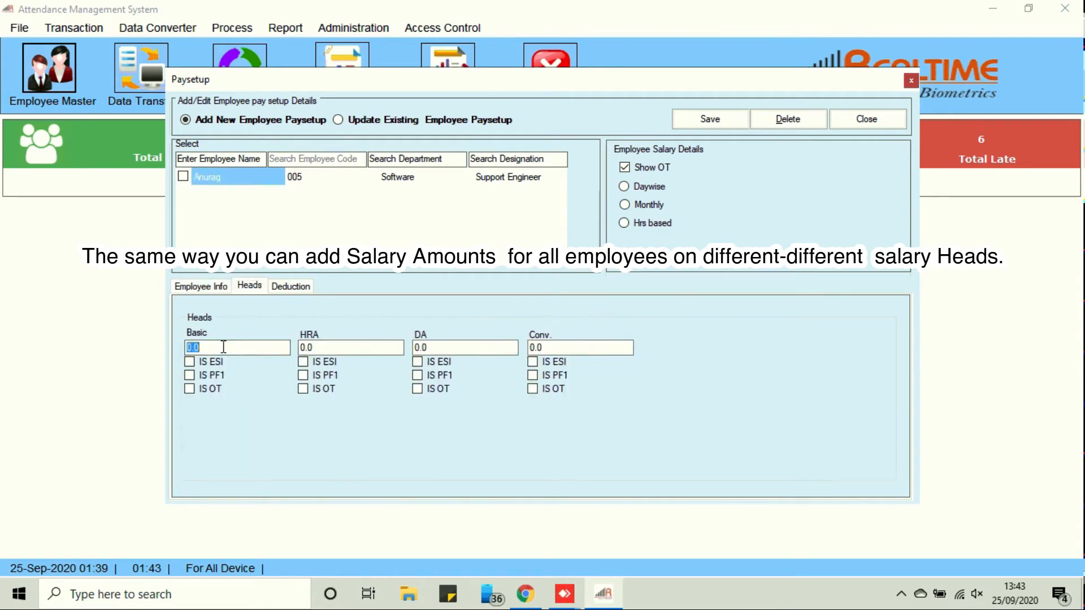
text(18000)
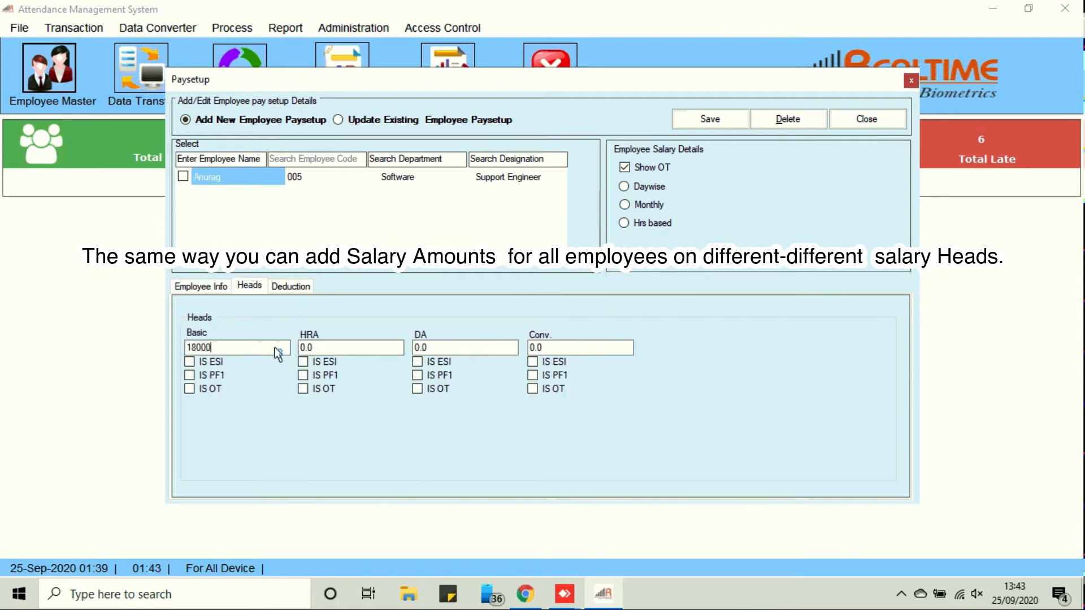
text(4000)
click(465, 347)
text(3000)
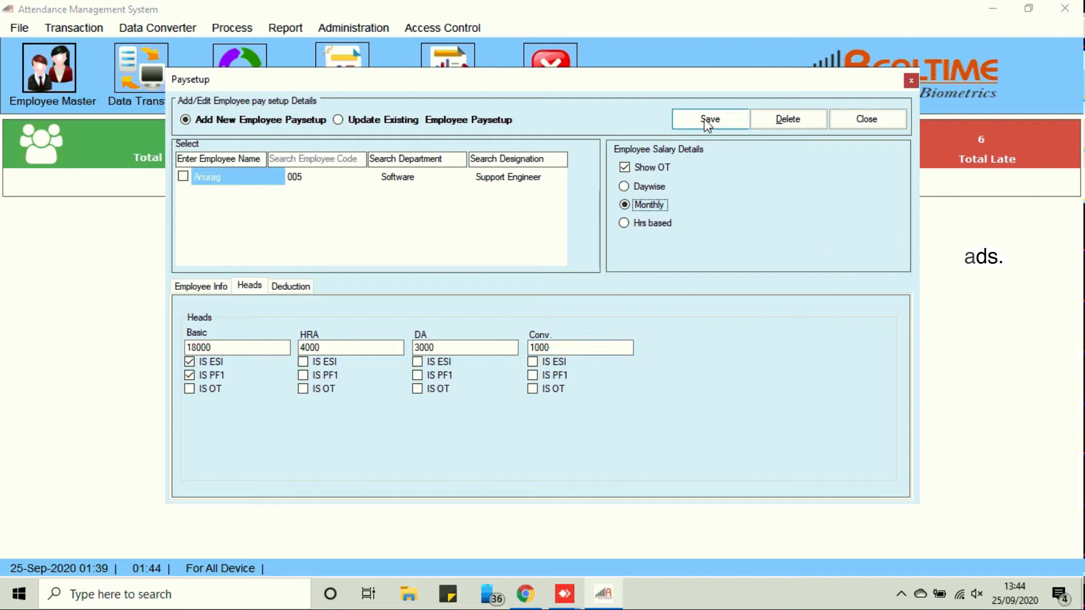
click(709, 119)
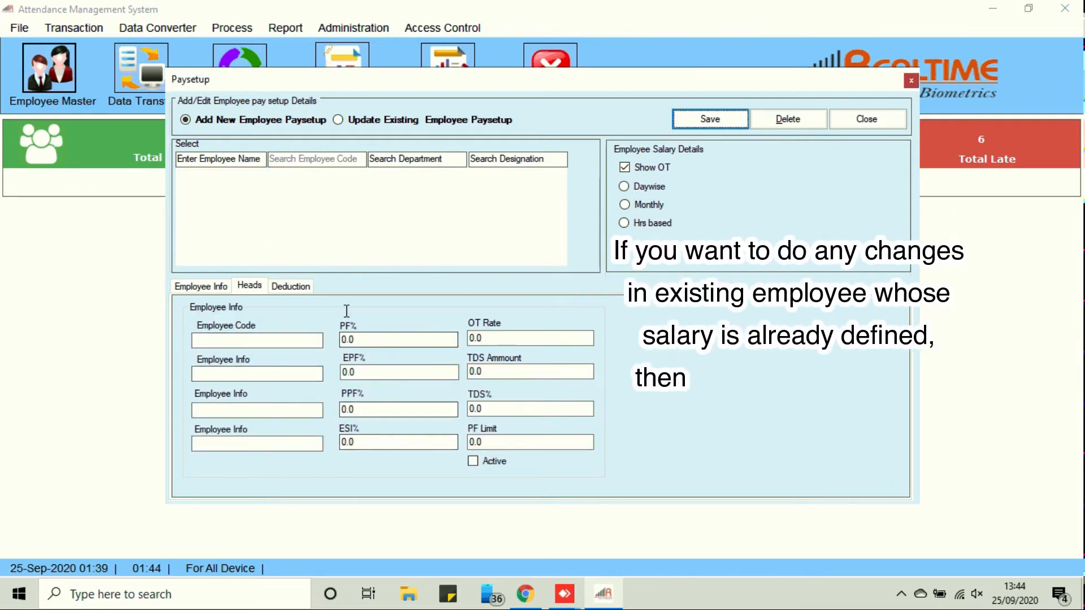
click(338, 119)
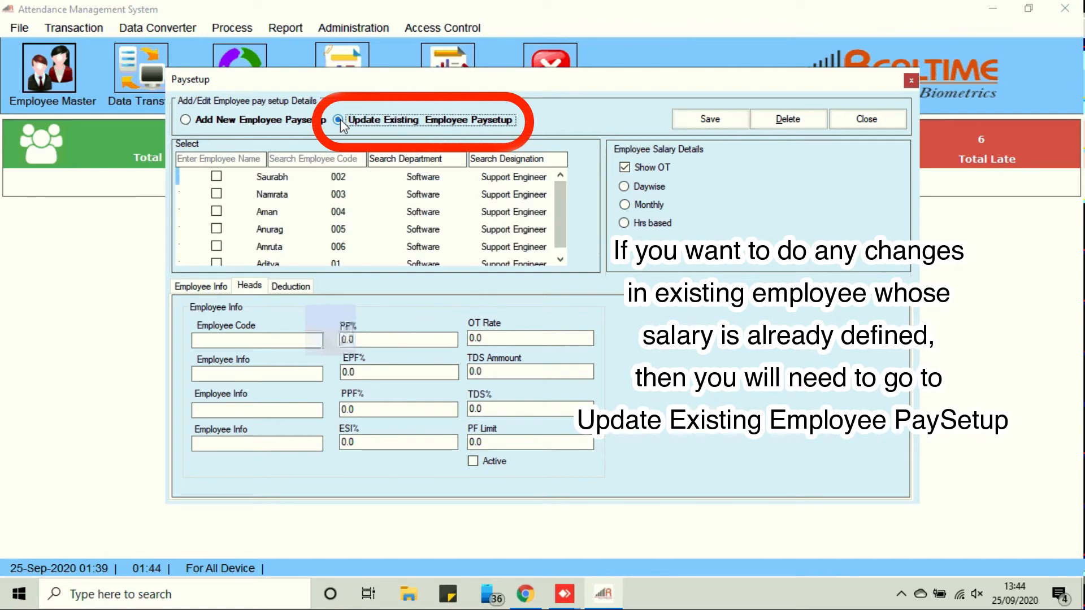
Browse existing pay setups, viewing Amruta's heads, then select Aditya.
click(270, 246)
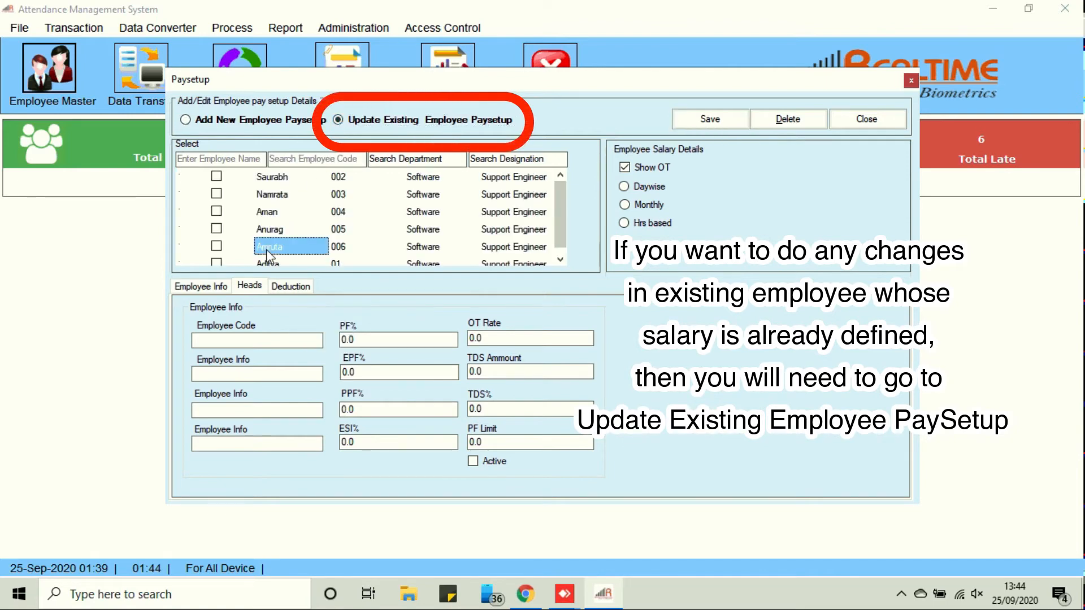
click(270, 246)
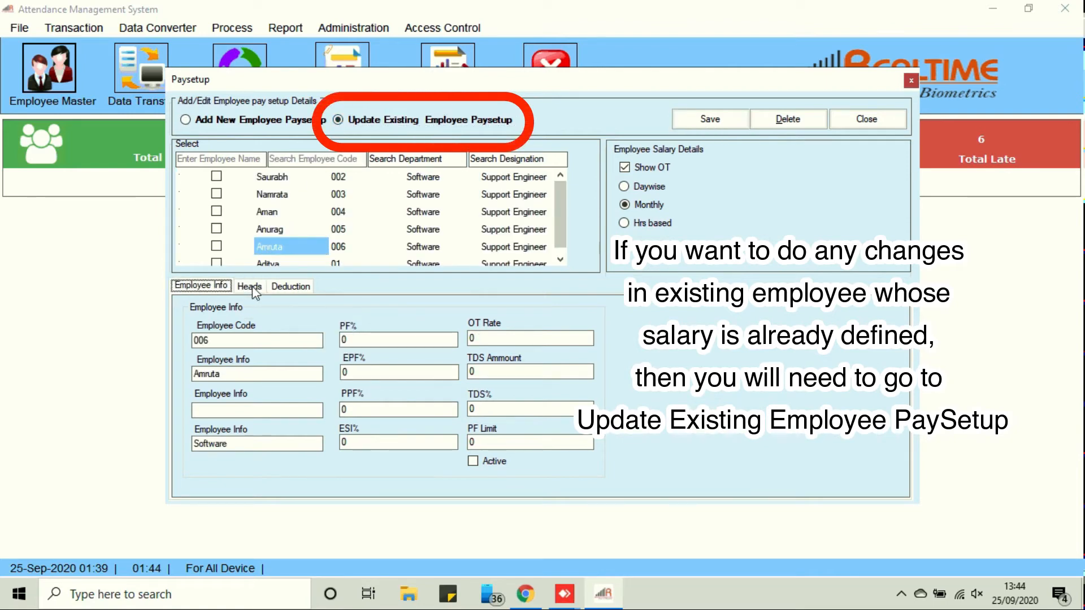
click(249, 286)
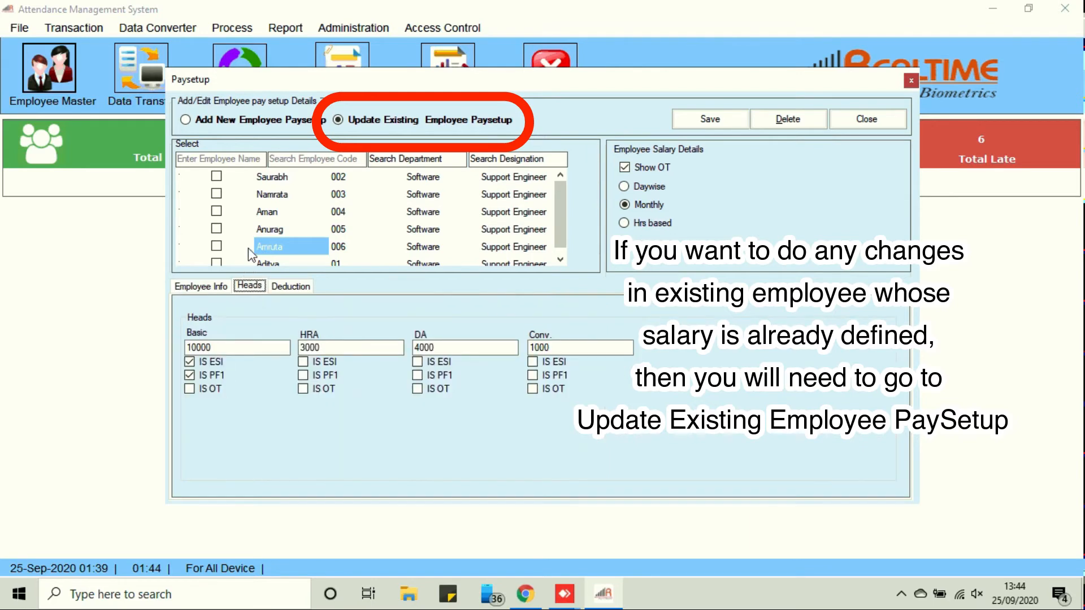
click(271, 264)
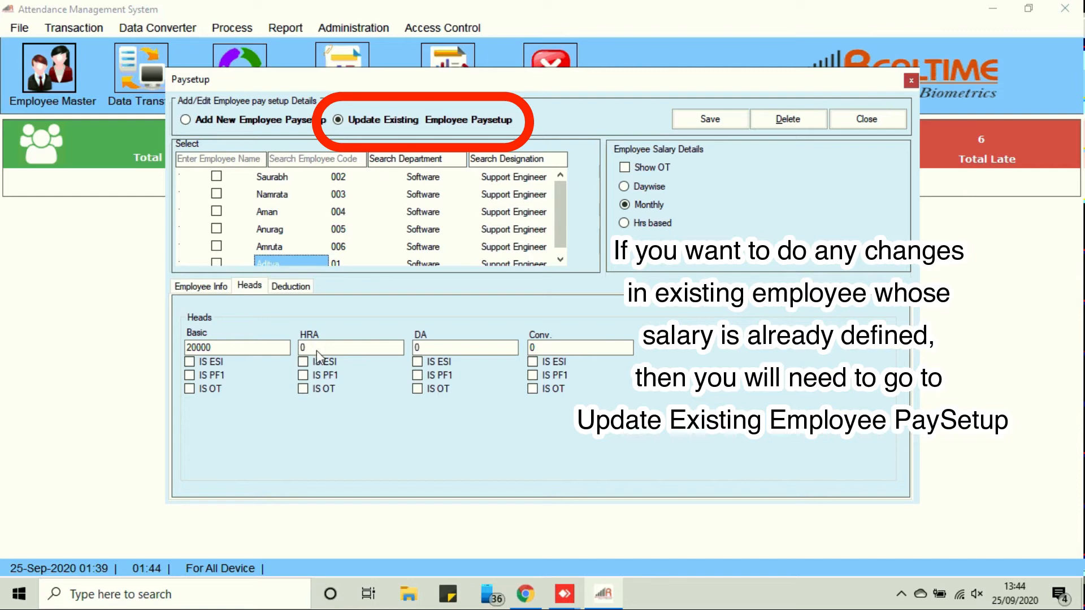
Change Aditya's HRA to 8000, DA 5000, Conv. 1000, enable Show OT, save, and close.
click(350, 348)
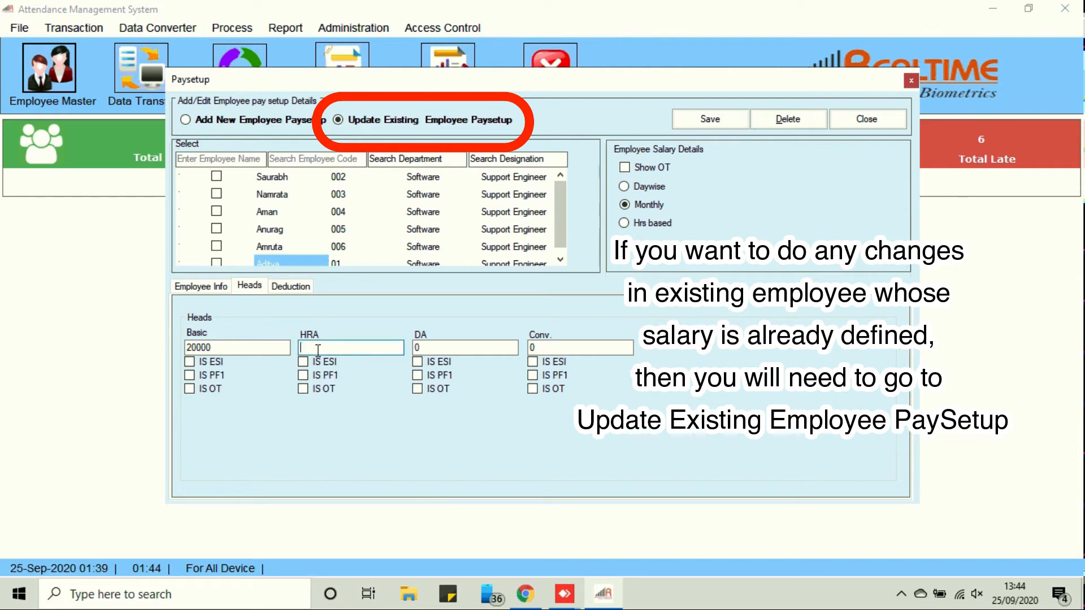
text(8000)
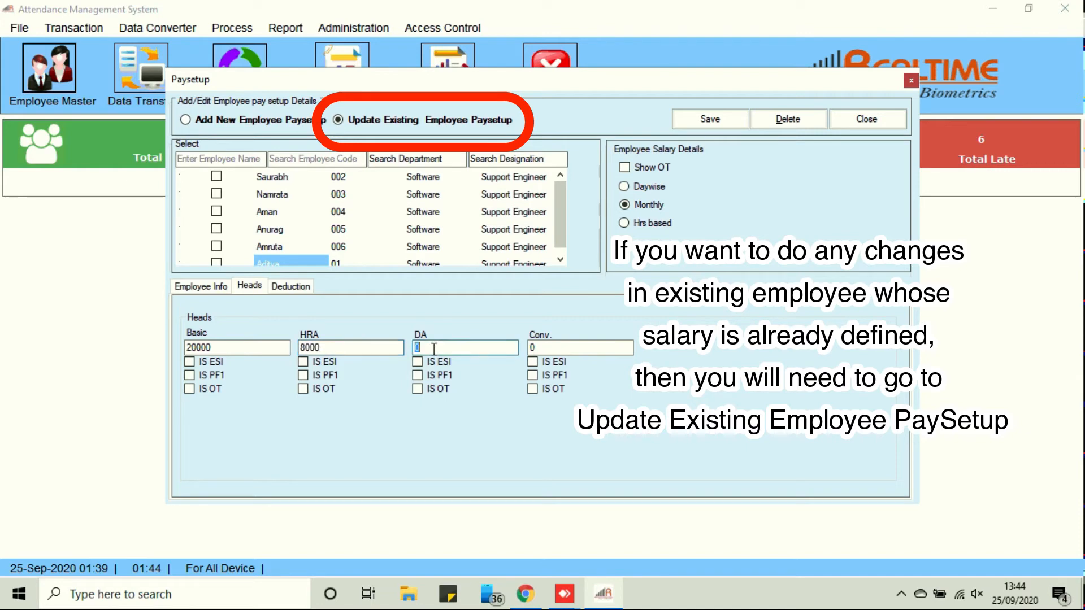
text(5000)
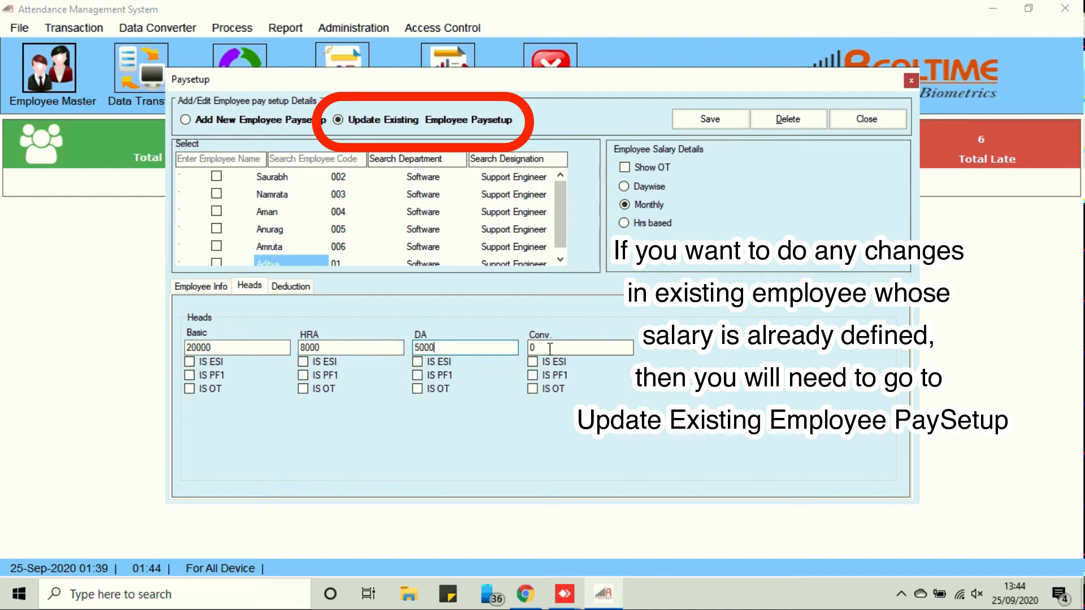
text(2)
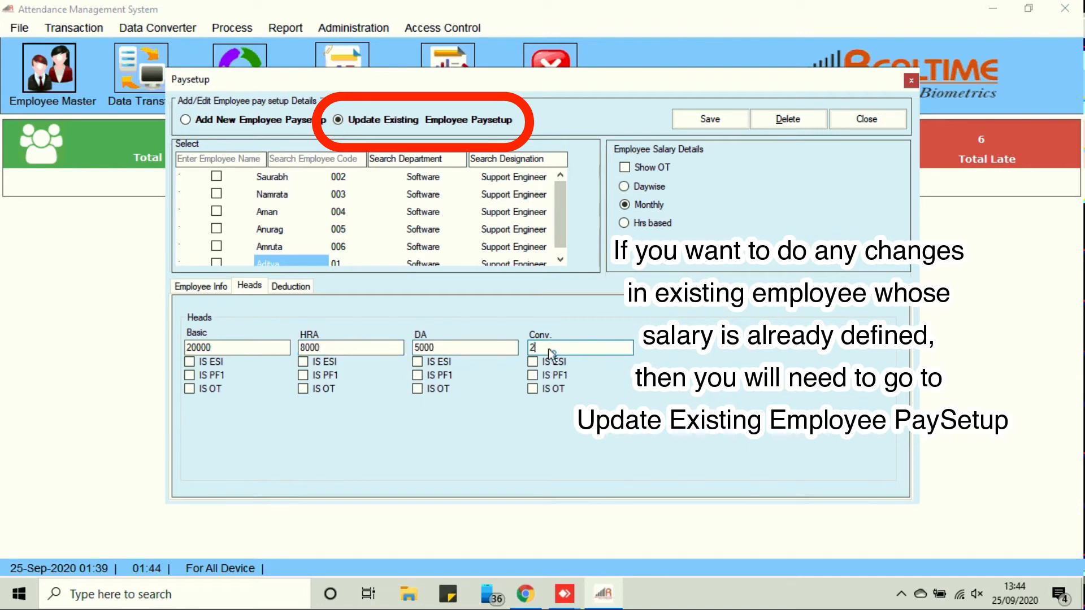
text(10)
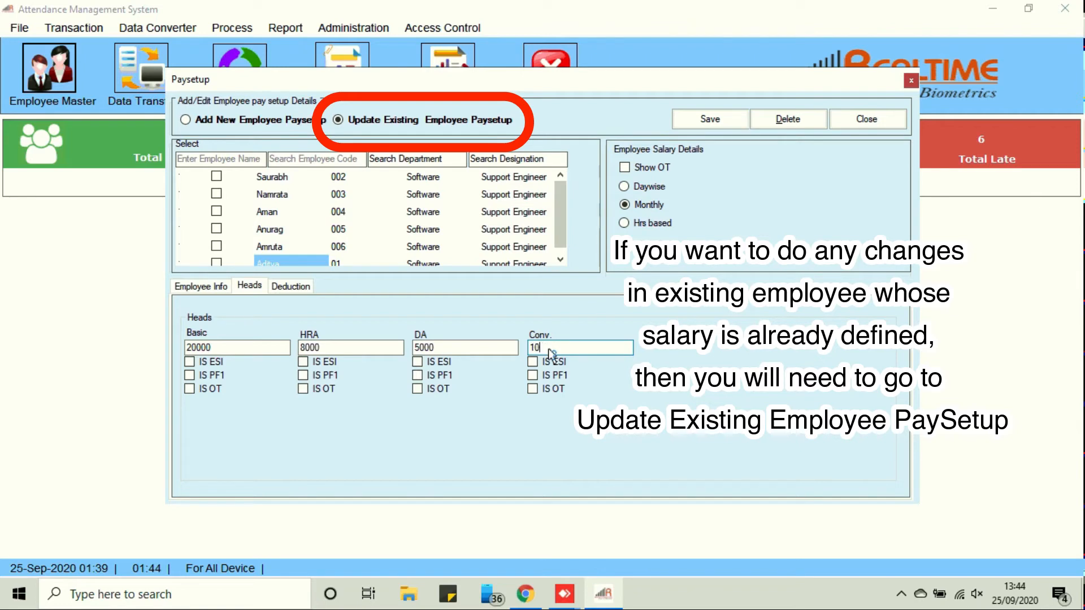
click(190, 362)
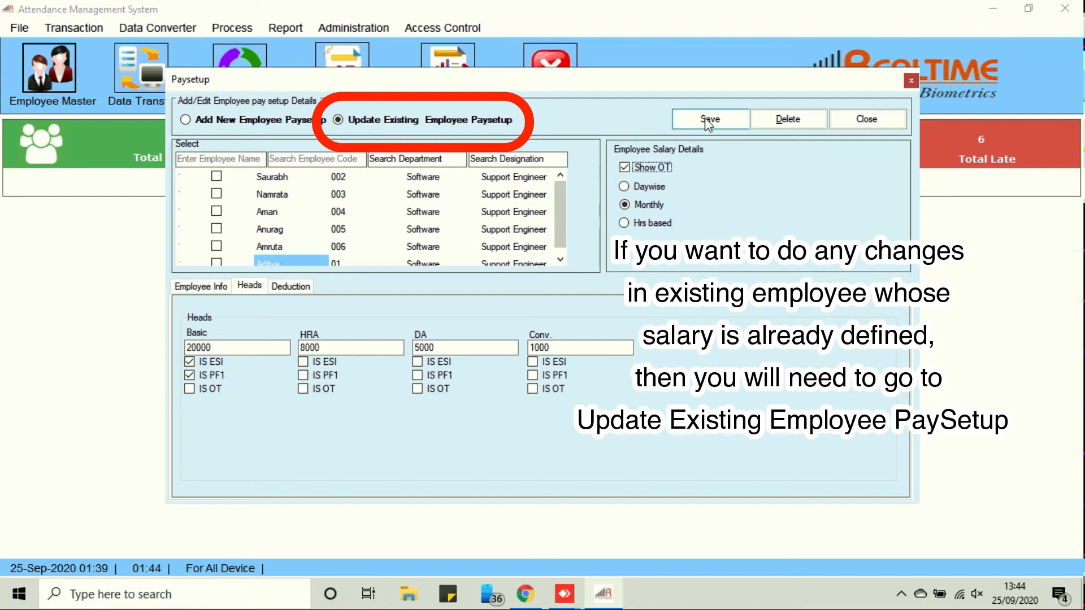
click(200, 286)
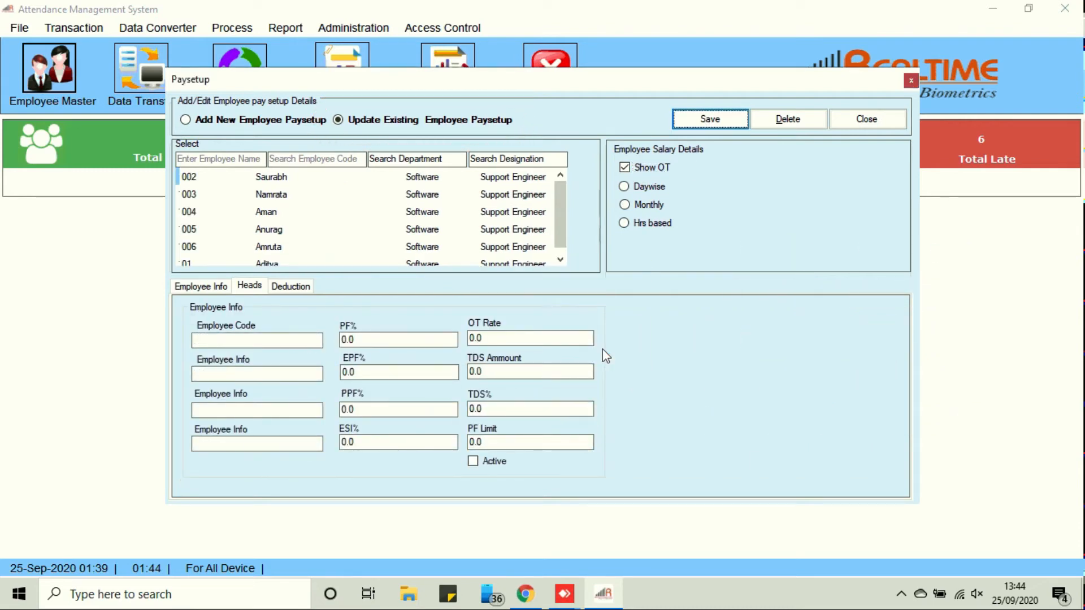
mouse_move(866, 120)
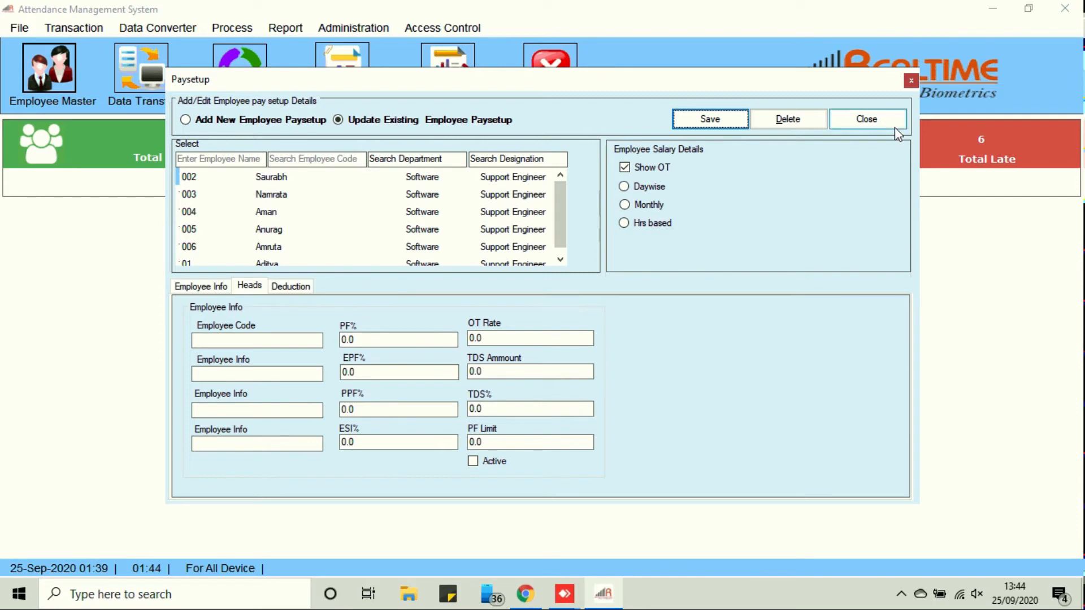
click(866, 118)
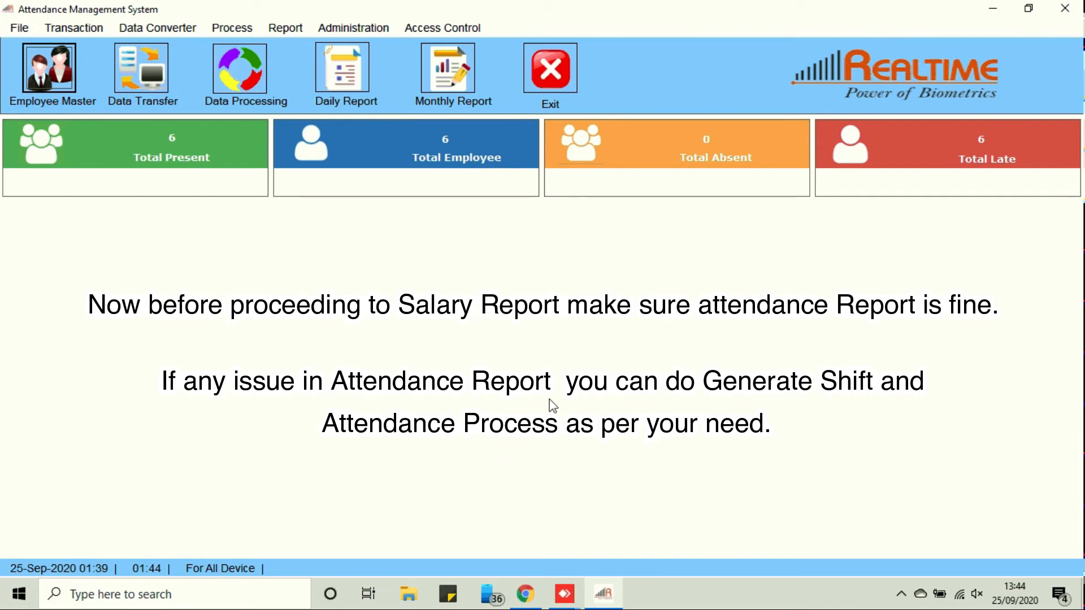
mouse_move(330, 177)
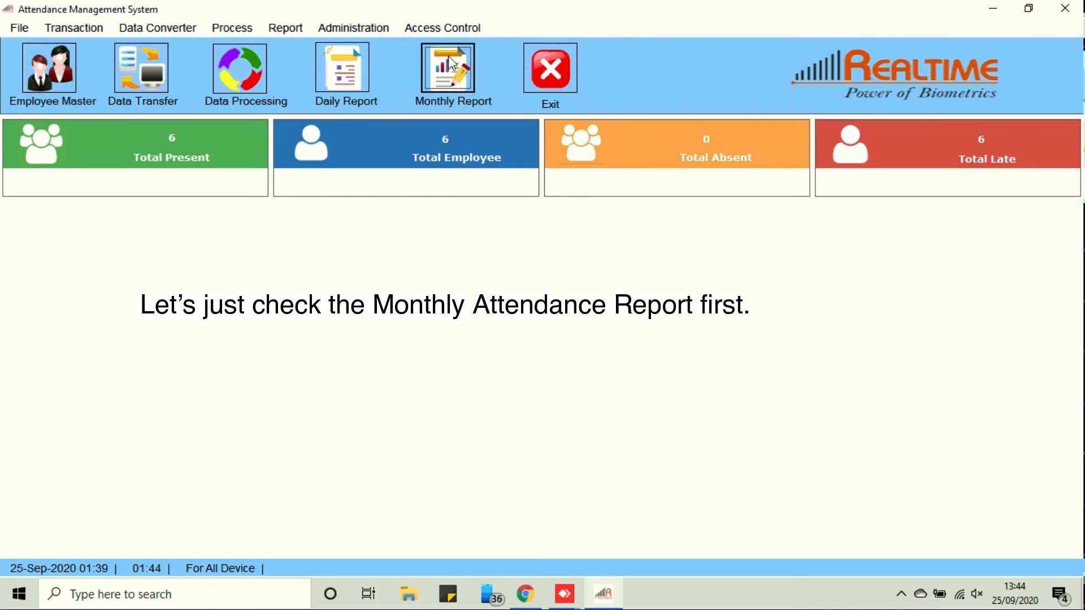
Show the Monthly Performance Report for all employees from 01/09/2020 to 25/09/2020.
click(454, 68)
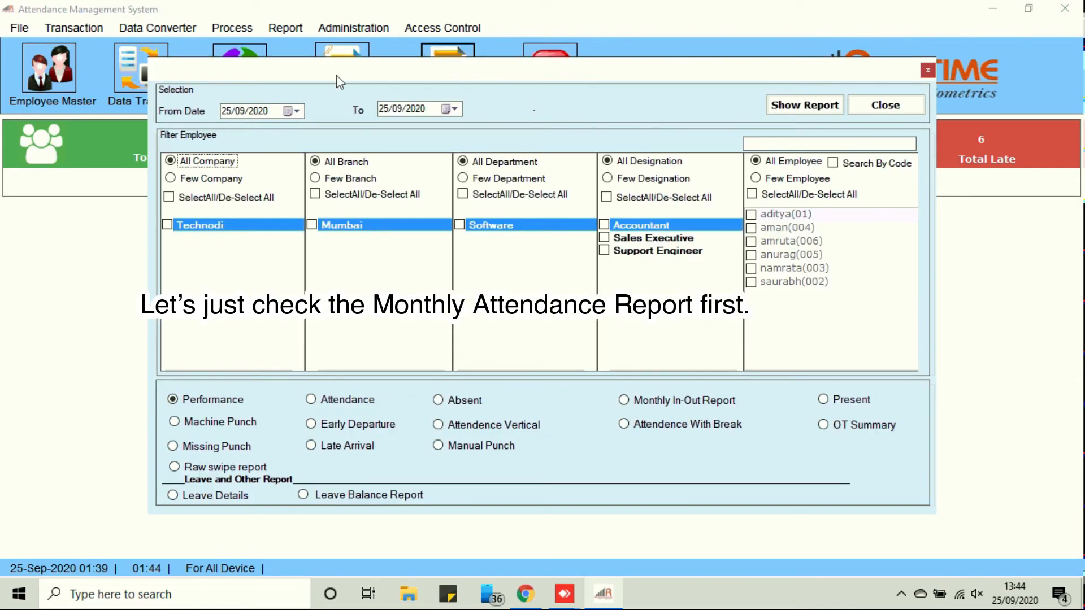
click(296, 111)
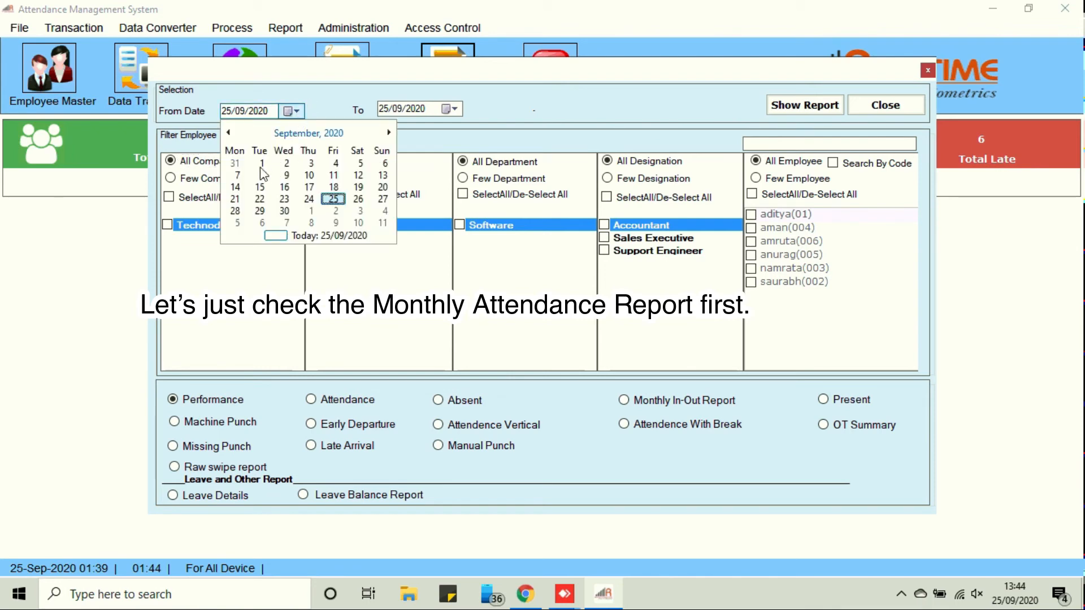
click(262, 163)
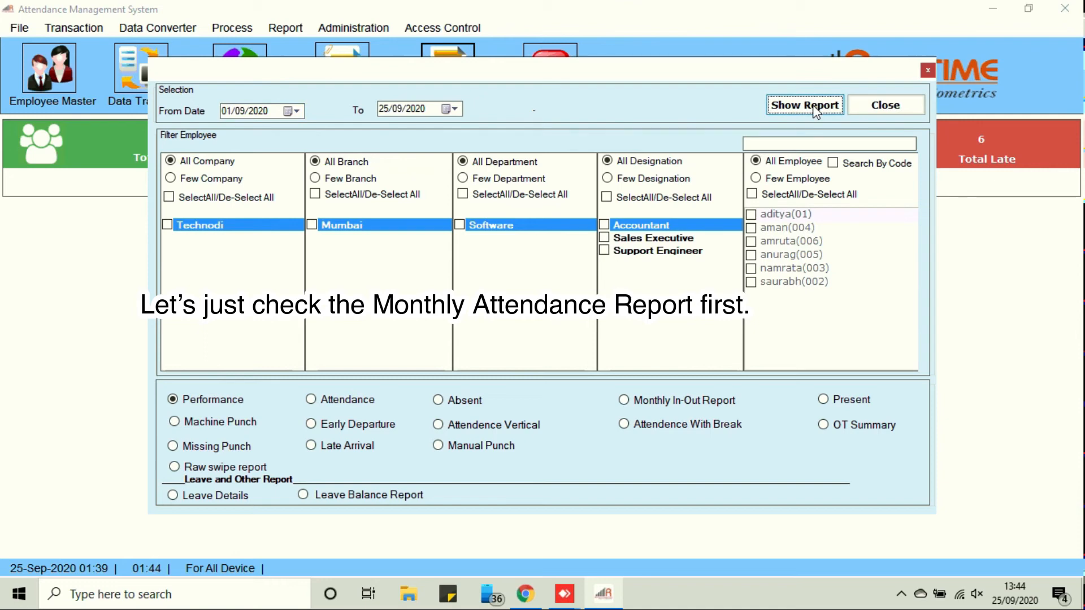
click(805, 104)
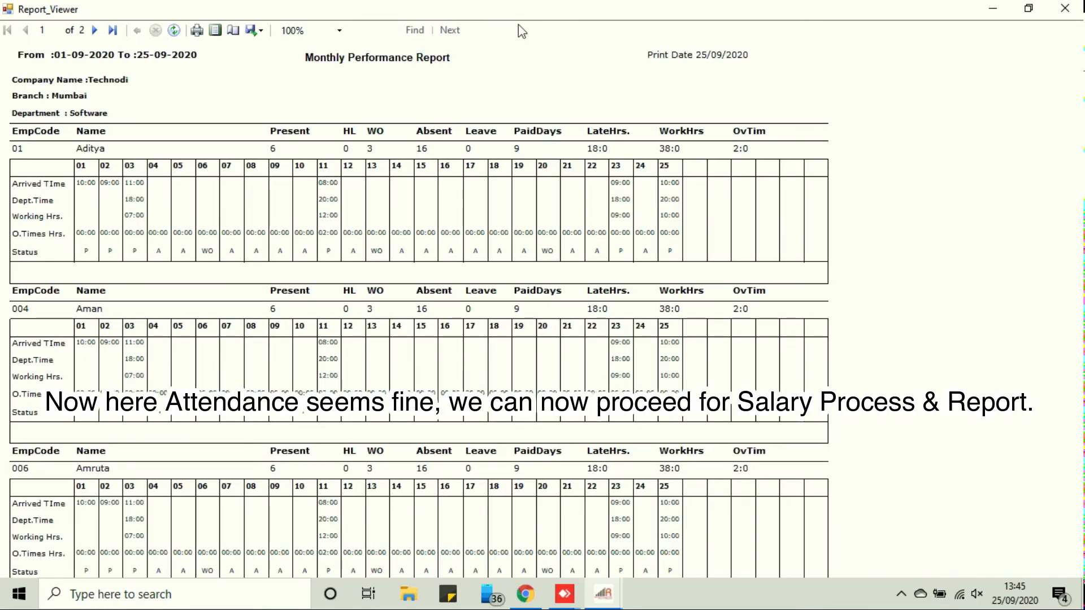
mouse_move(173, 334)
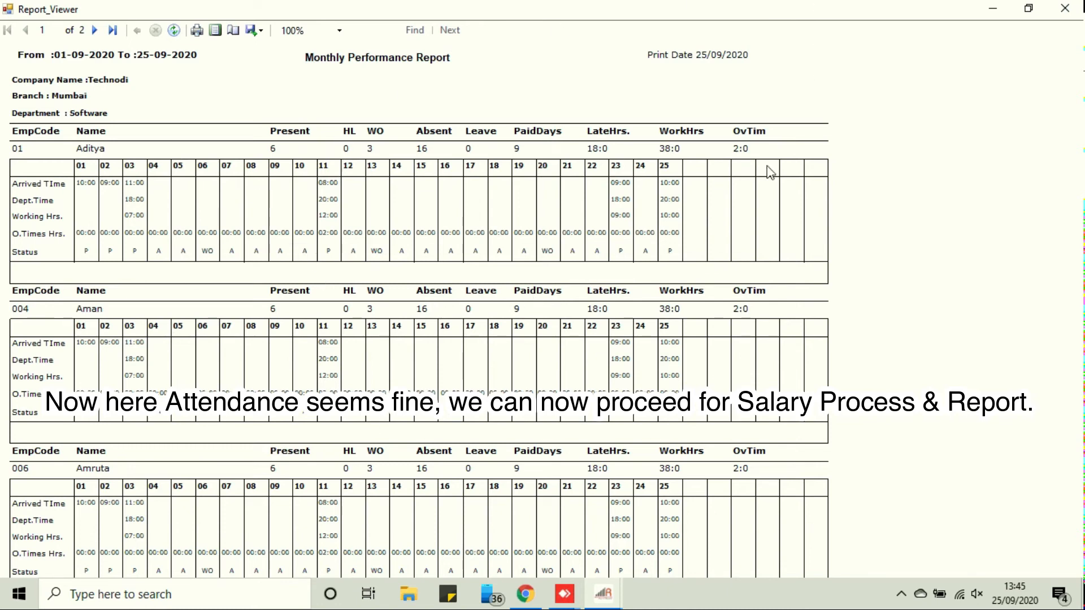
mouse_move(1071, 18)
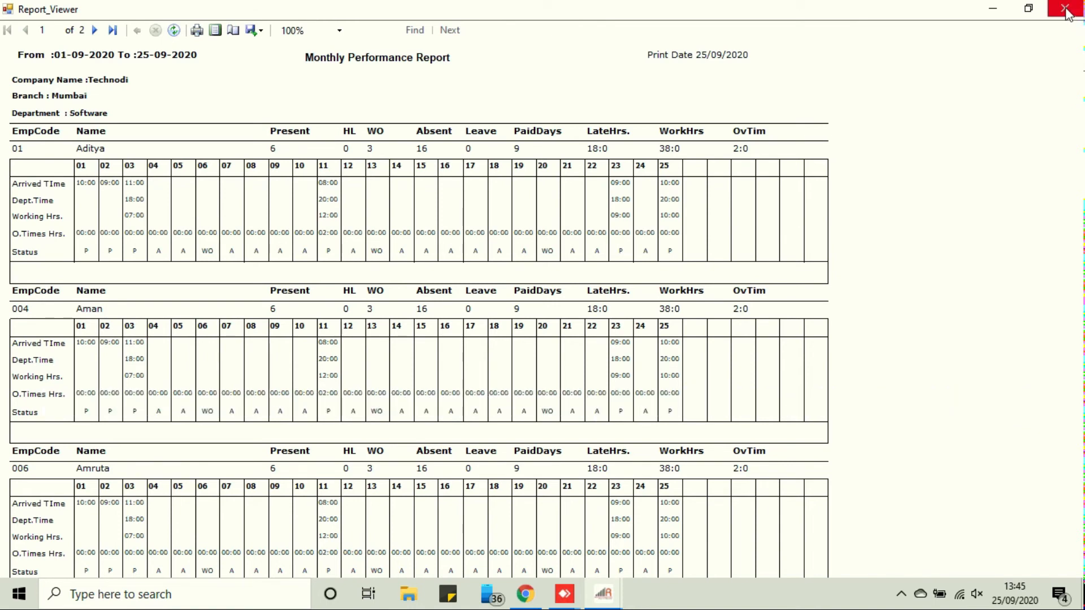
Close the Report_Viewer window and the monthly report selection dialog.
click(1065, 9)
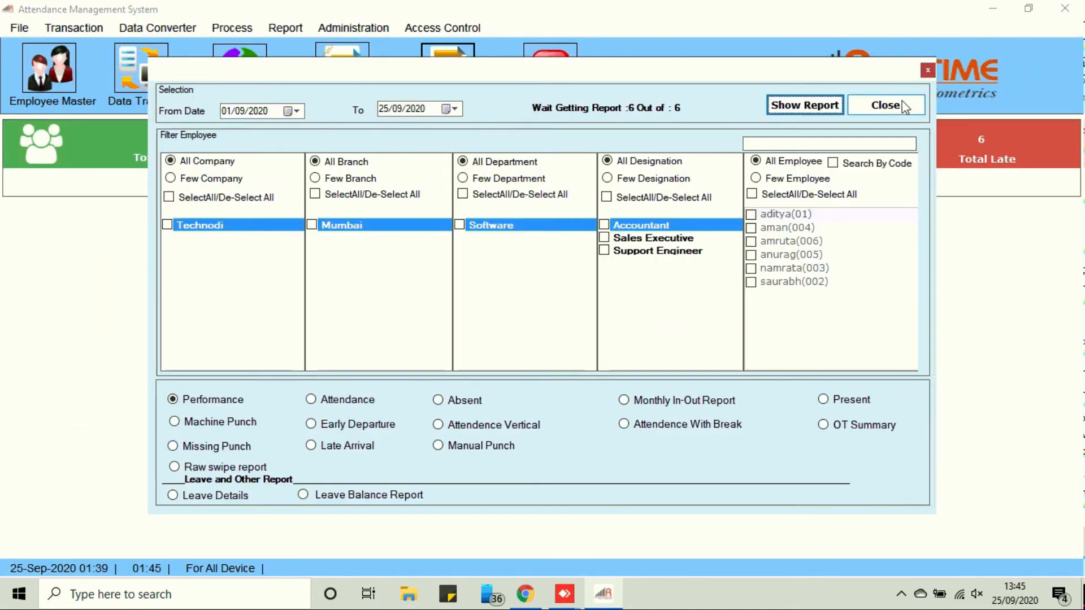
click(886, 106)
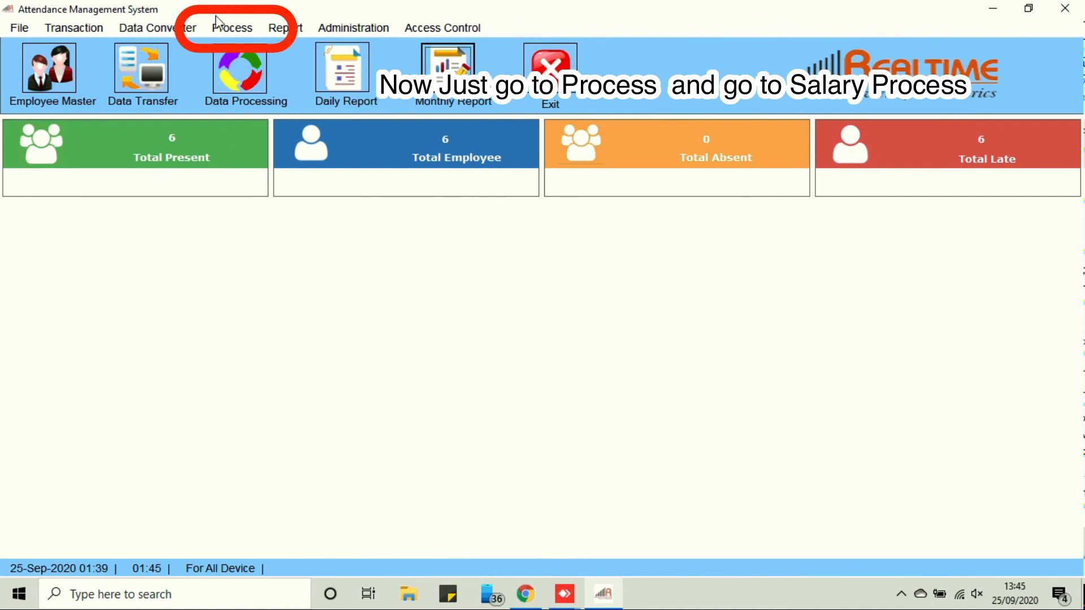
Process salary for all employees as of 25/09/2020 through Process > Salary Process.
click(232, 28)
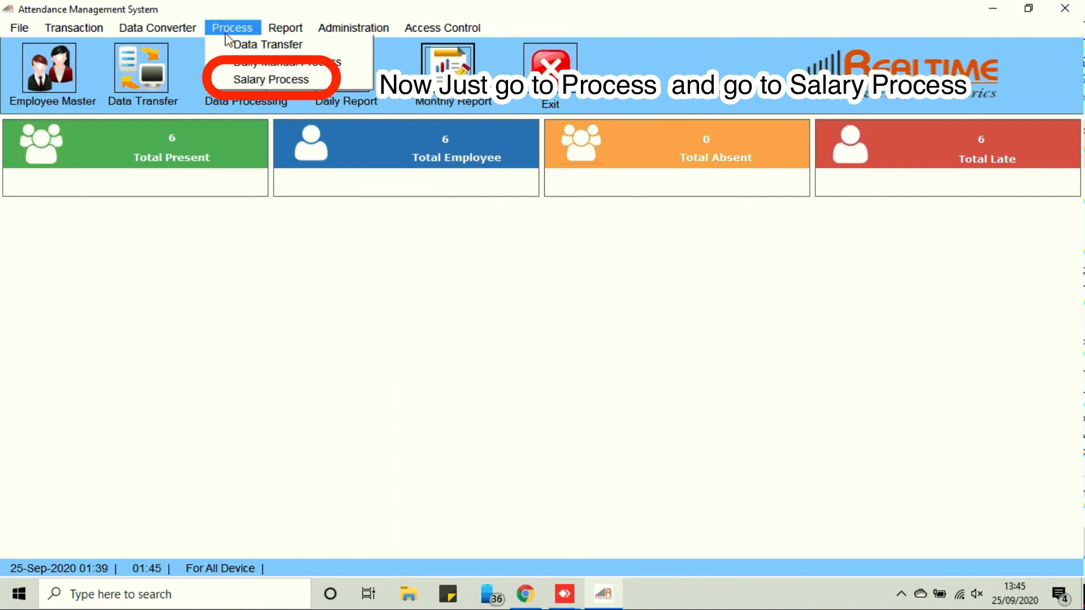
mouse_move(271, 80)
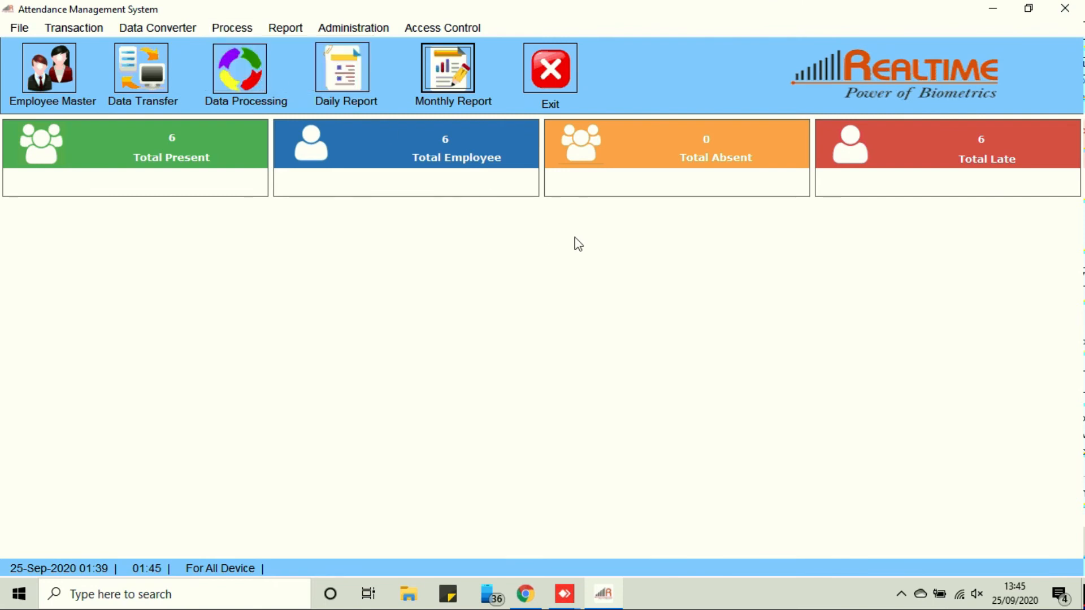
click(232, 28)
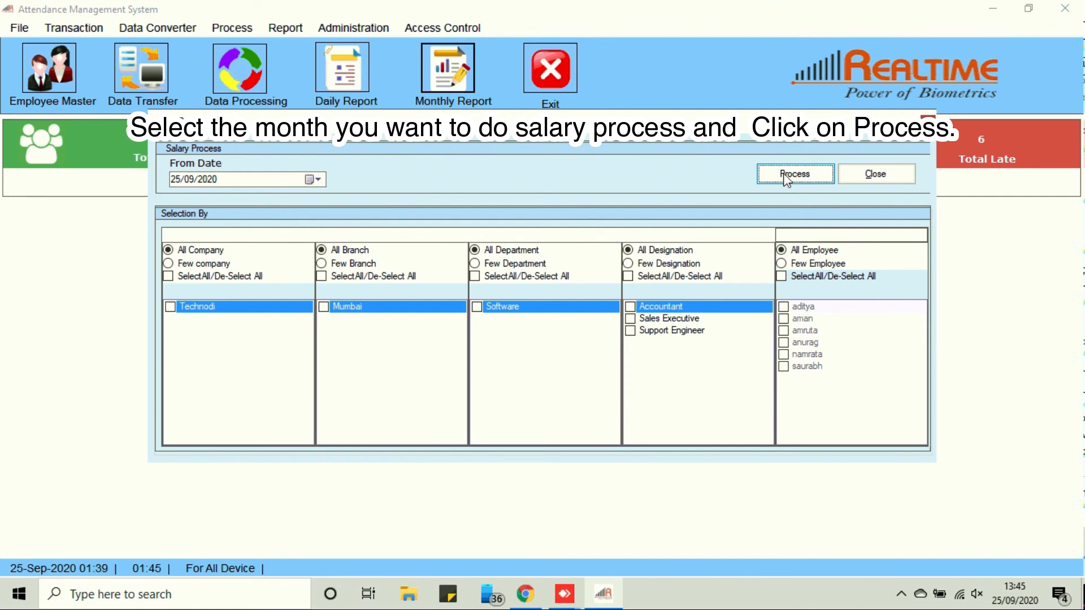
click(795, 173)
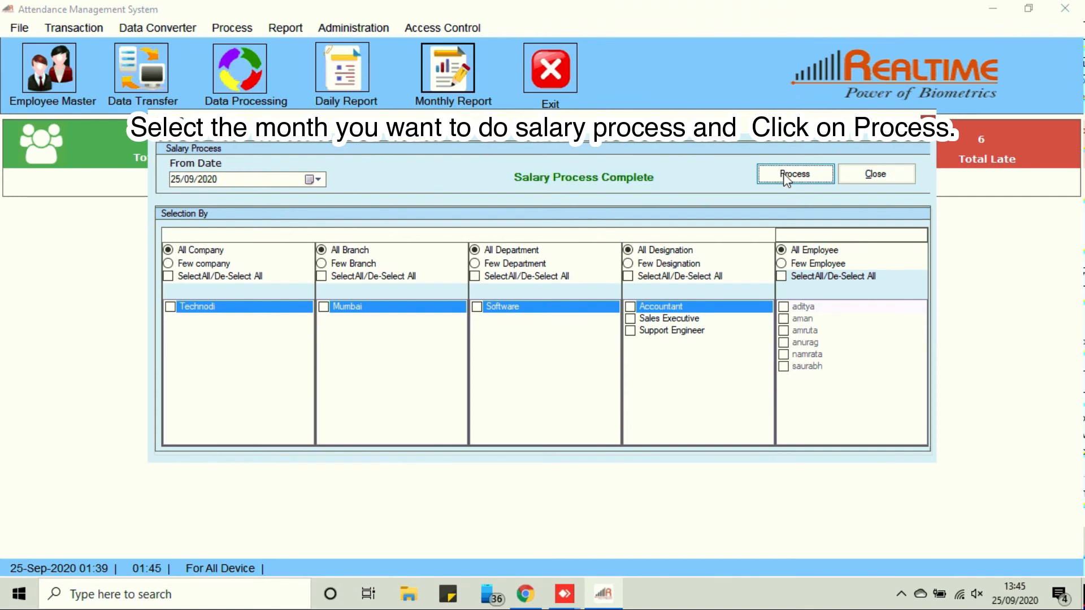
mouse_move(875, 178)
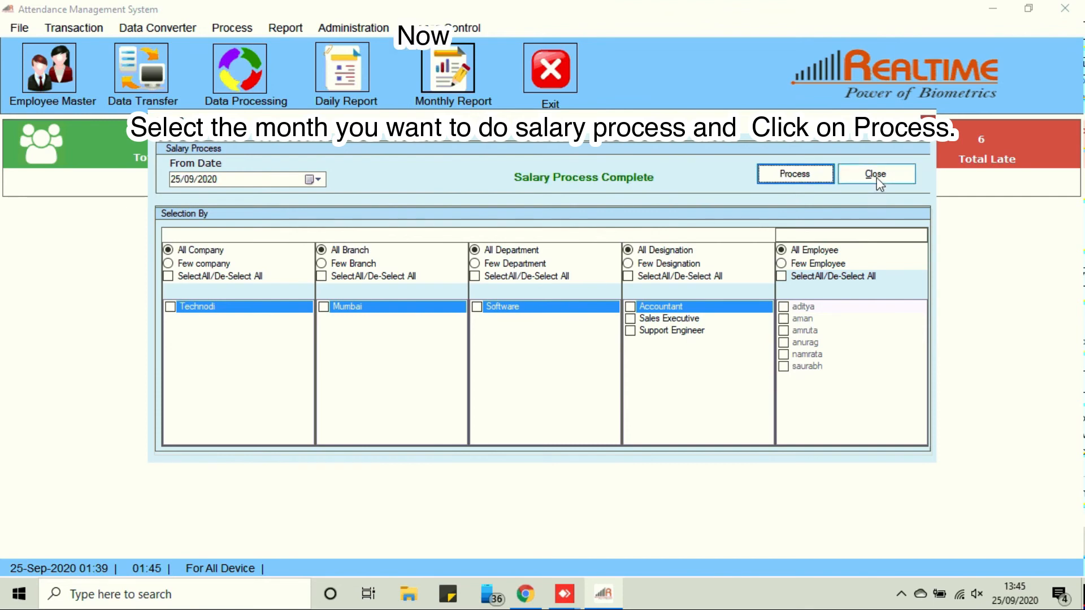
Close salary processing and show the Pay-Slip salary report for month 01/09/2020.
click(876, 174)
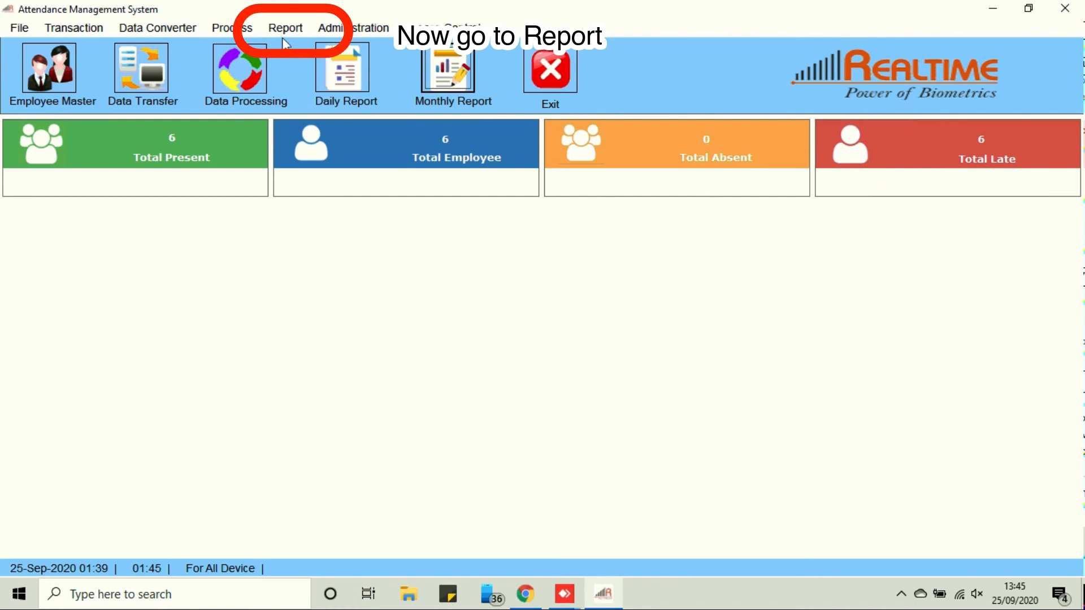
click(284, 28)
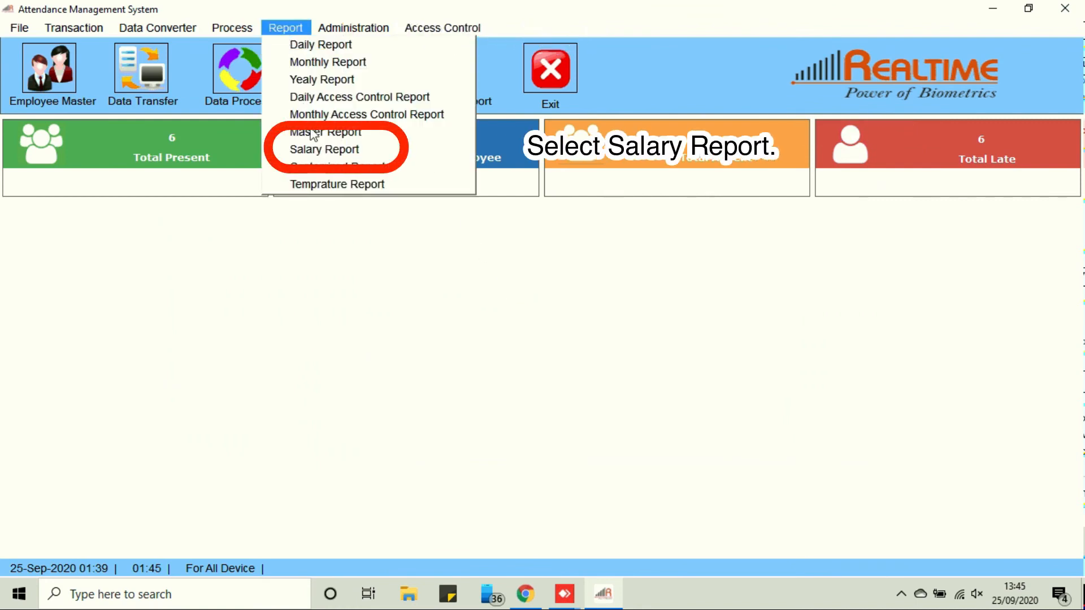
click(324, 149)
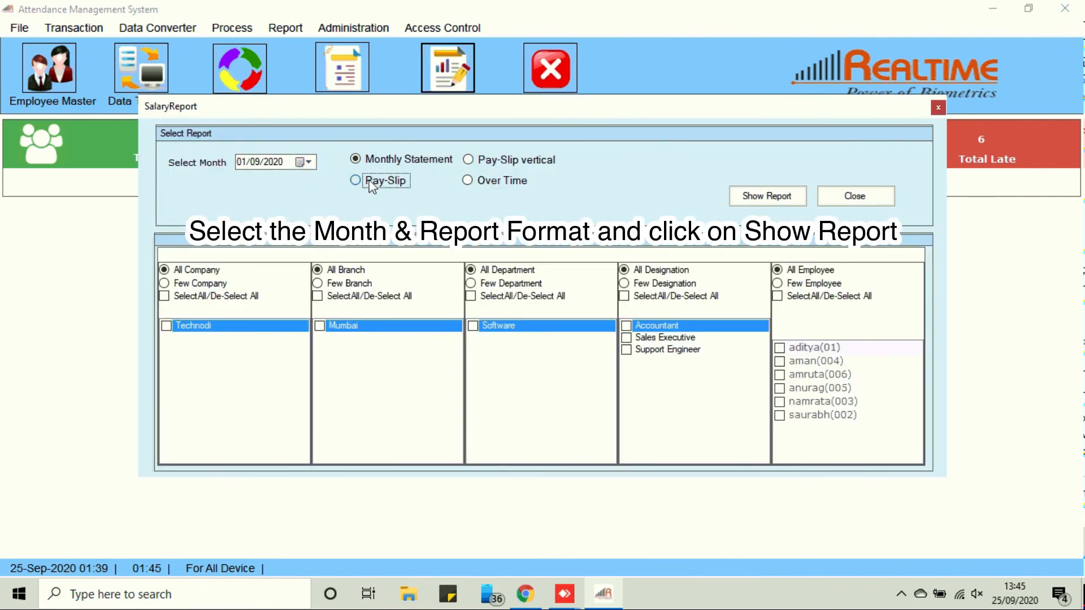
click(355, 181)
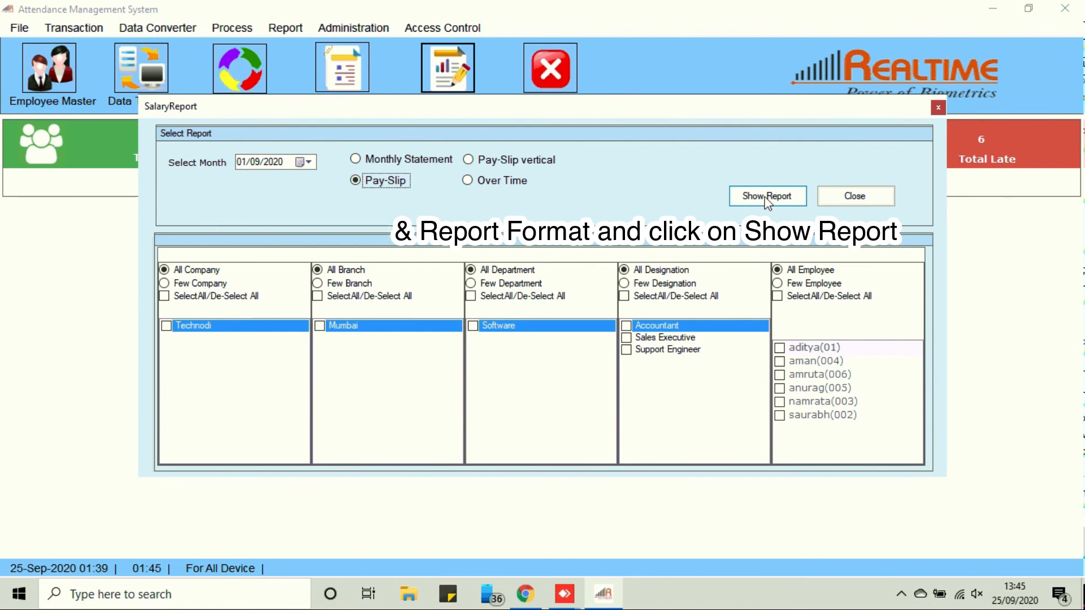
click(767, 196)
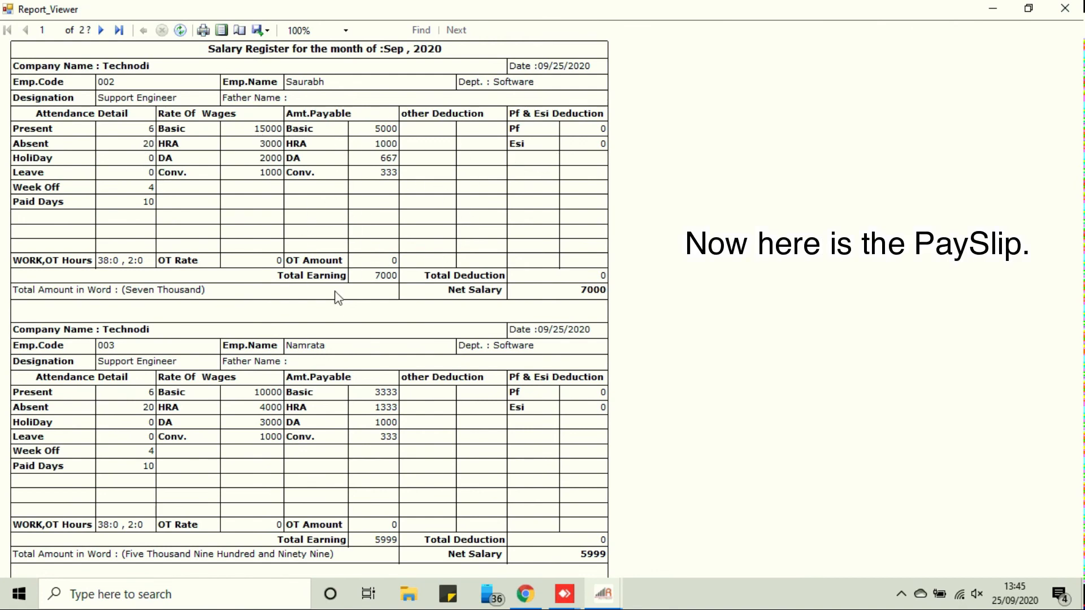
mouse_move(340, 319)
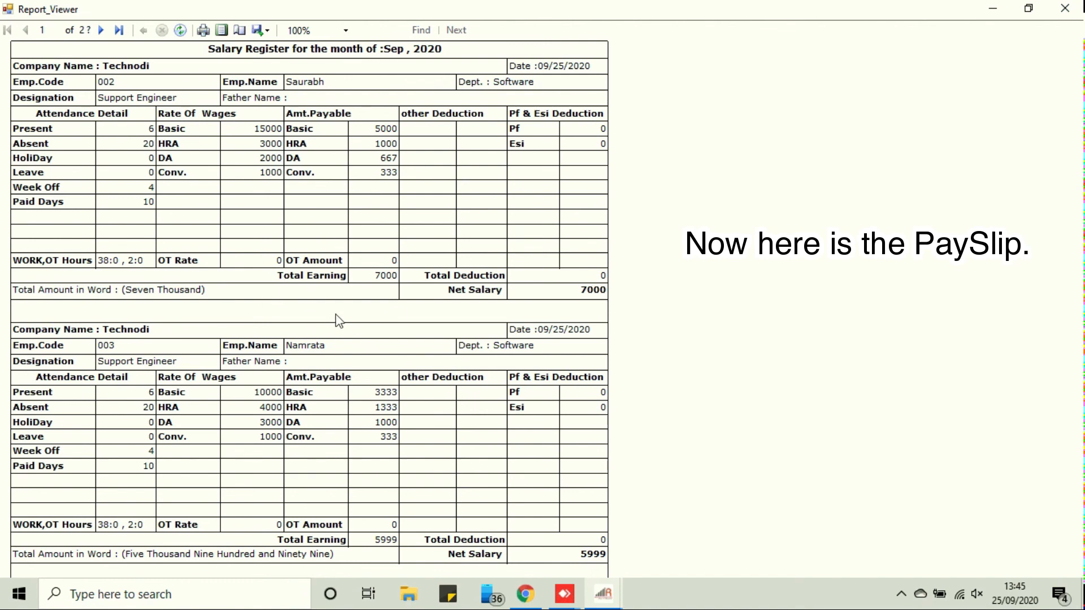
mouse_move(94, 46)
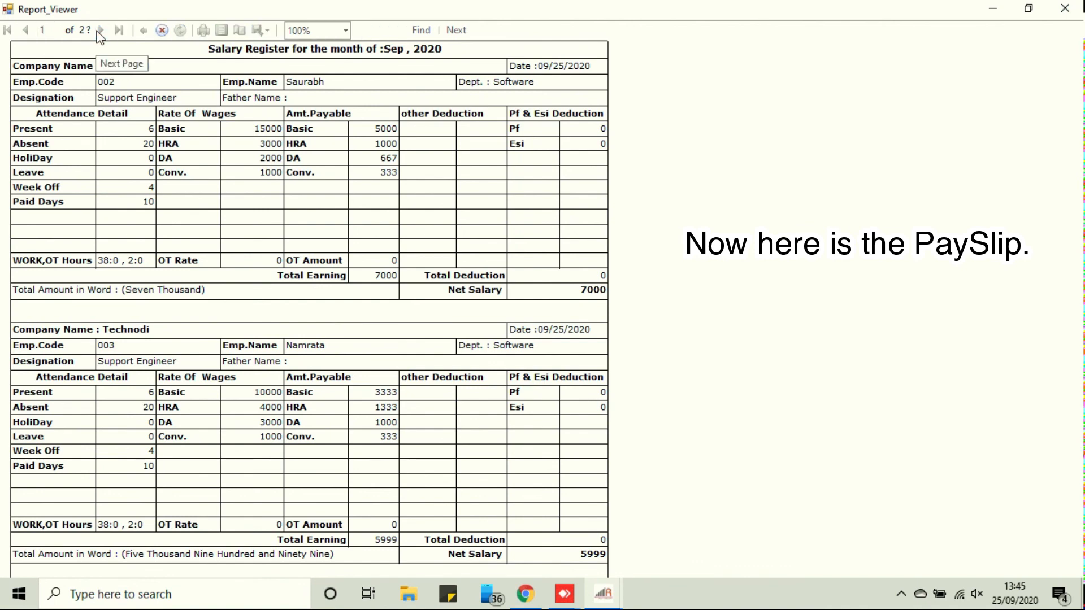
Try advancing the Salary Register pages, then close the Report_Viewer window.
click(100, 30)
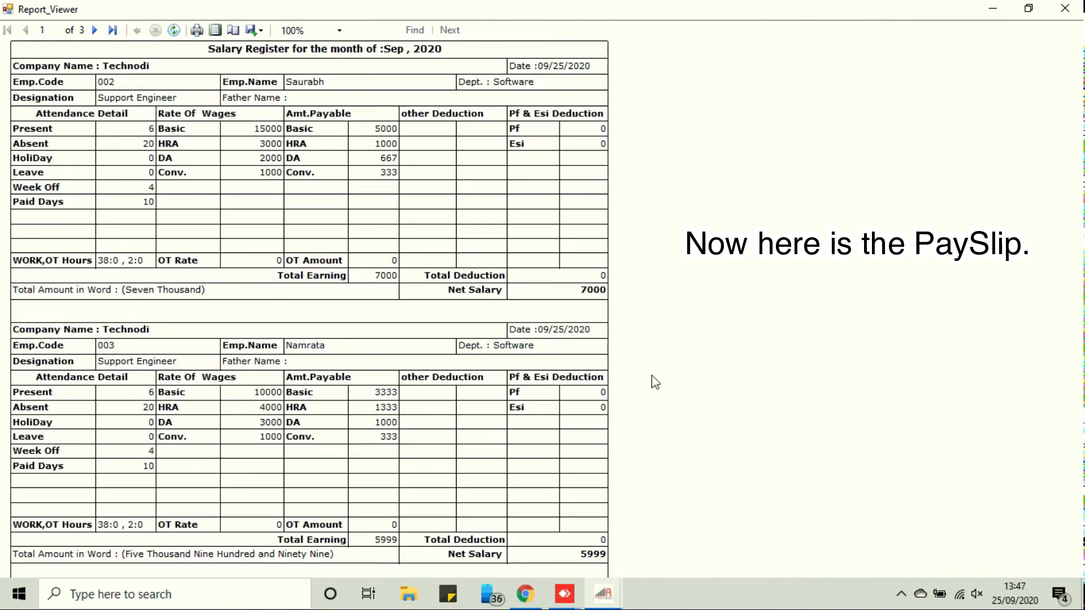
mouse_move(1036, 78)
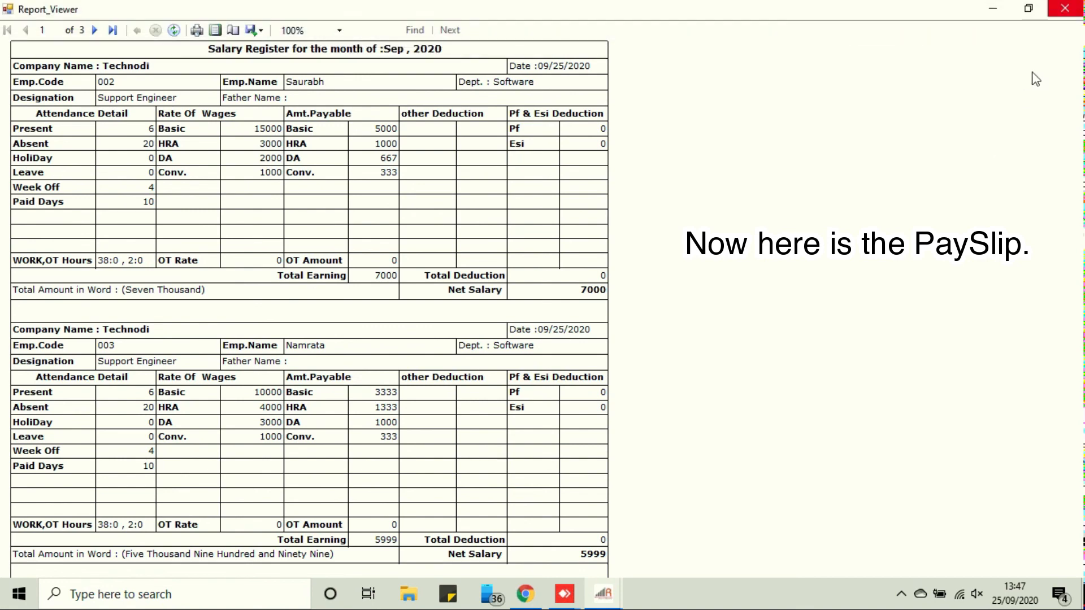
click(1064, 9)
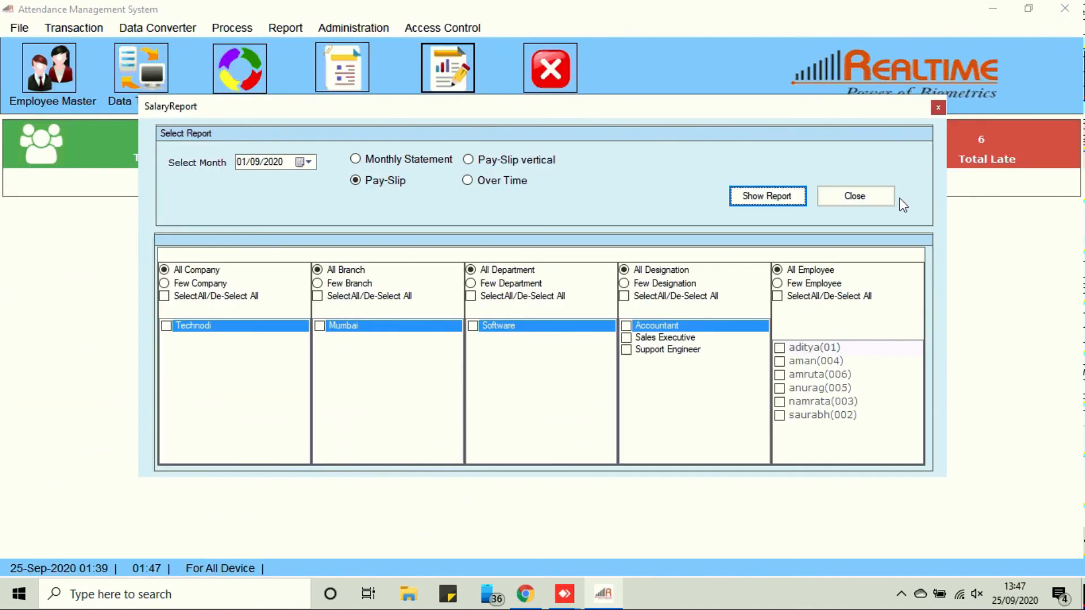
Close the SalaryReport dialog to return to the main dashboard.
click(854, 196)
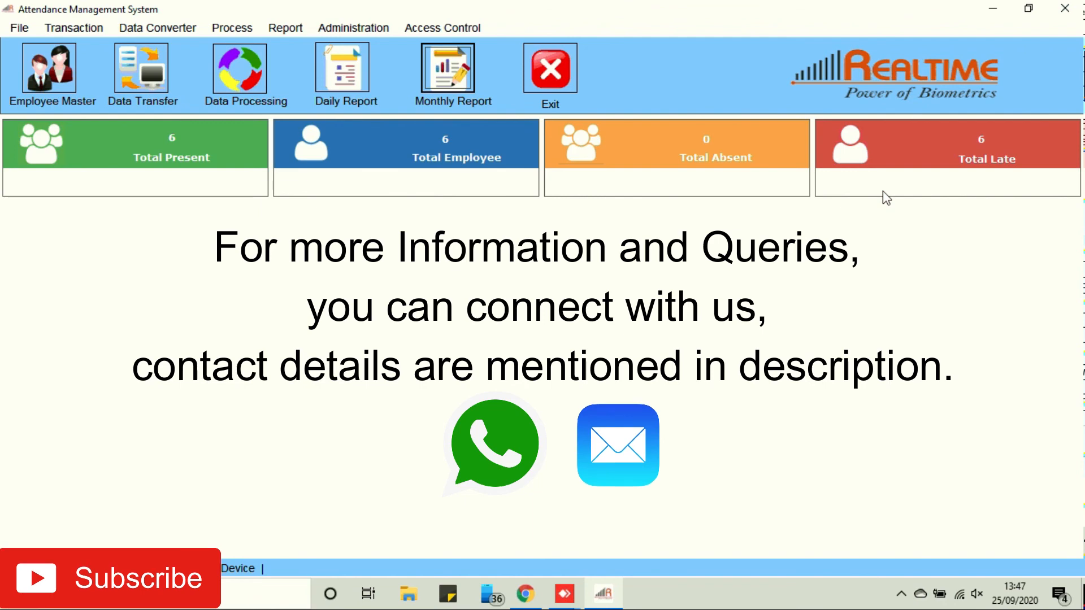
mouse_move(508, 340)
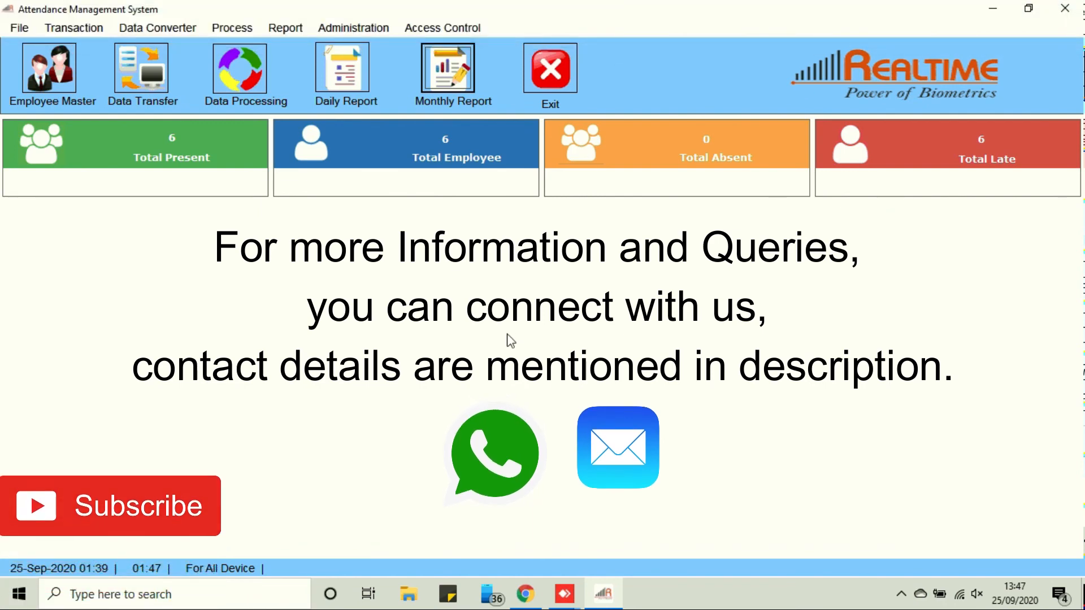